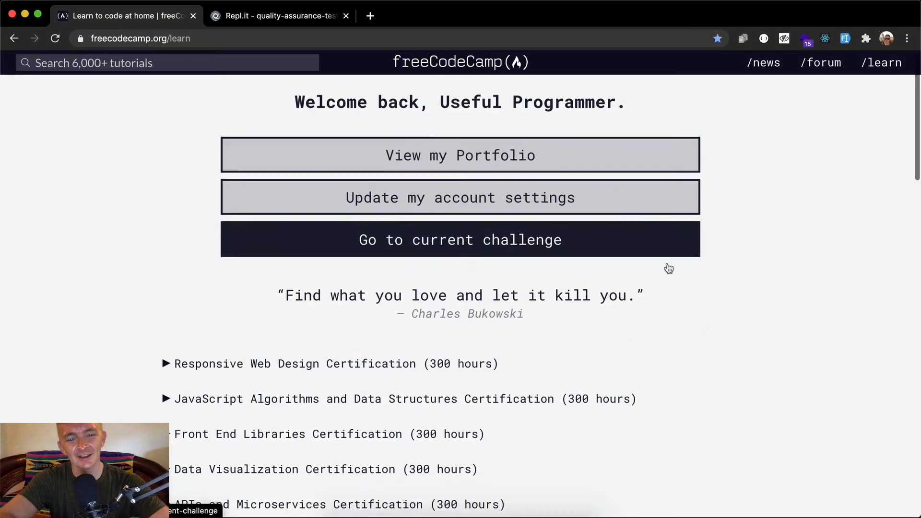
- Open the 'Run Functional Tests on API Endpoints using Chai-HTTP' challenge and glance at the Replit starter project
{"action": "scroll", "scroll_direction": "down", "scroll_amount": 3}
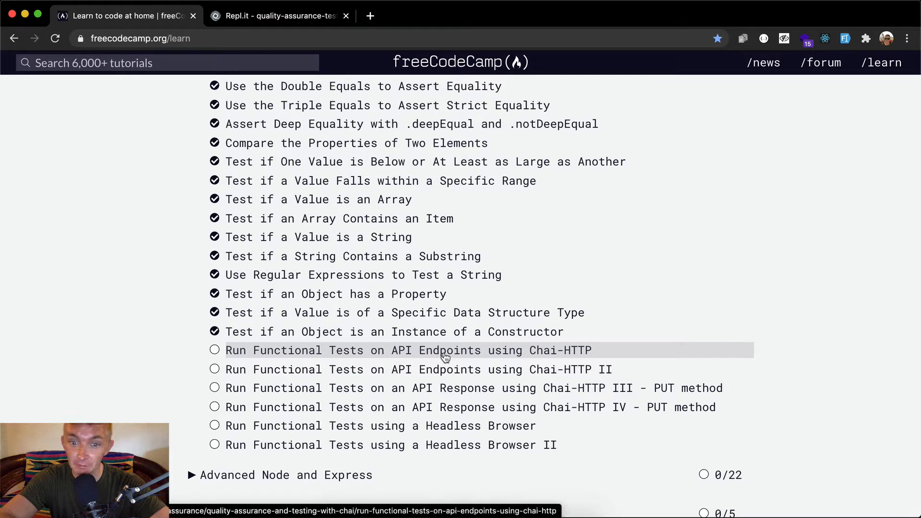
{"action": "left_click", "coordinate": [443, 350]}
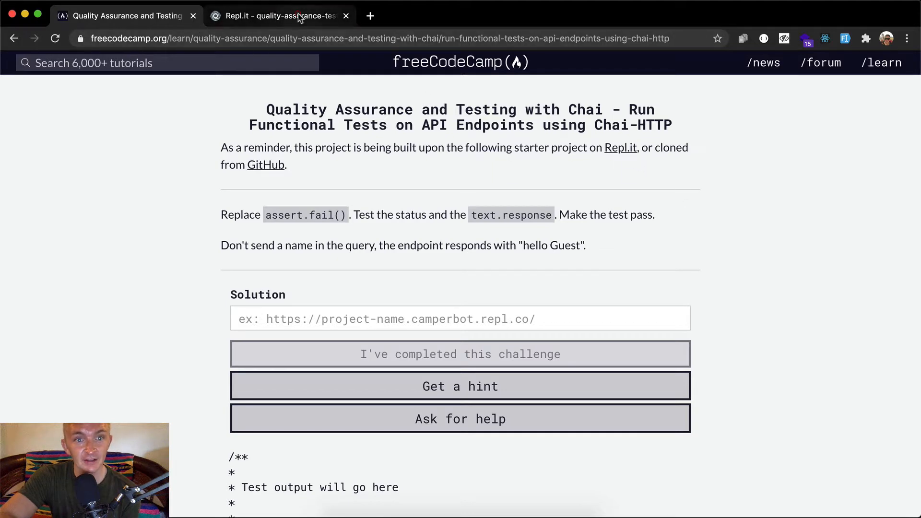
{"action": "left_click", "coordinate": [287, 15]}
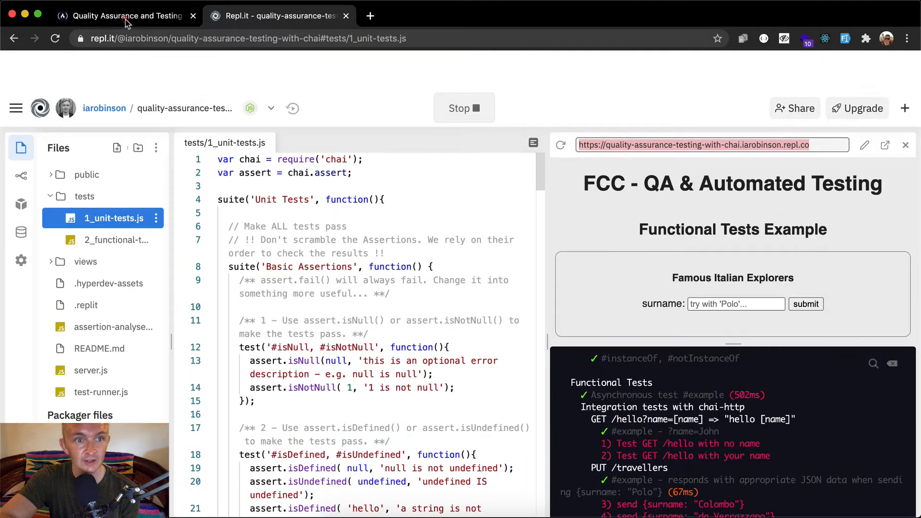
{"action": "left_click", "coordinate": [127, 15]}
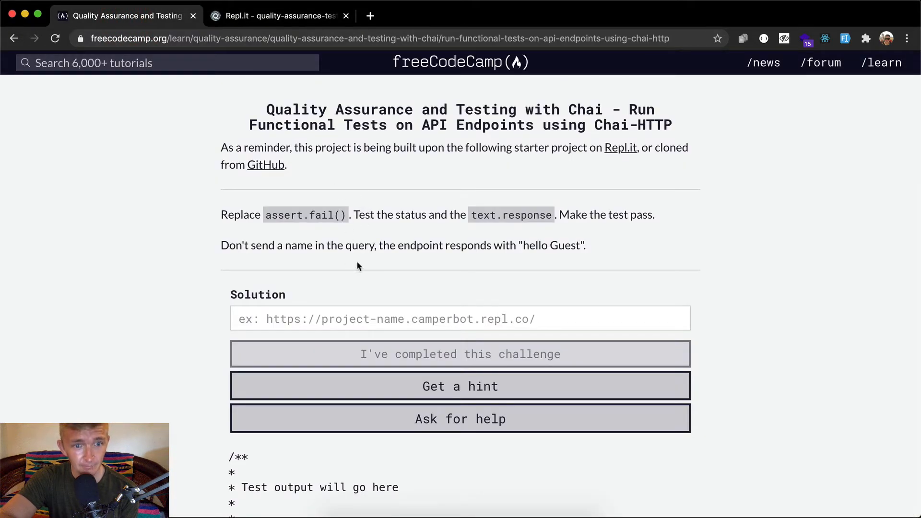
{"action": "mouse_move", "coordinate": [410, 217]}
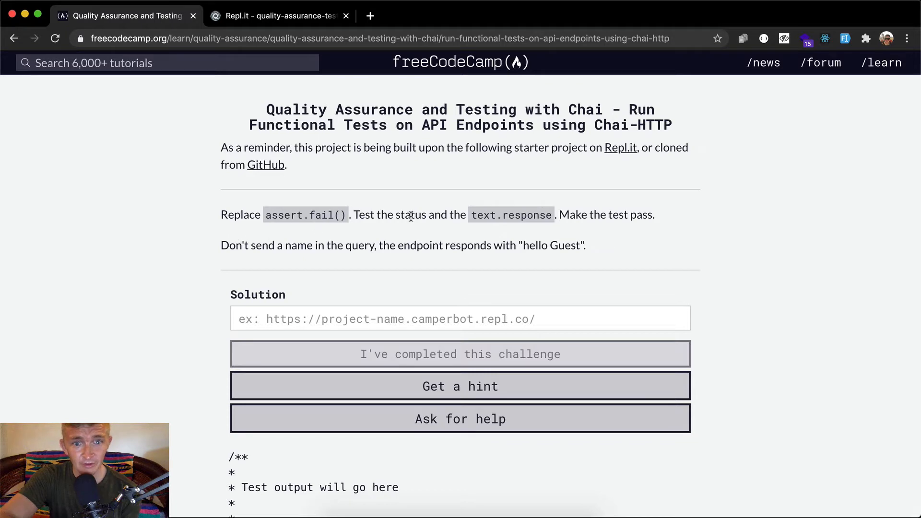
{"action": "mouse_move", "coordinate": [496, 213]}
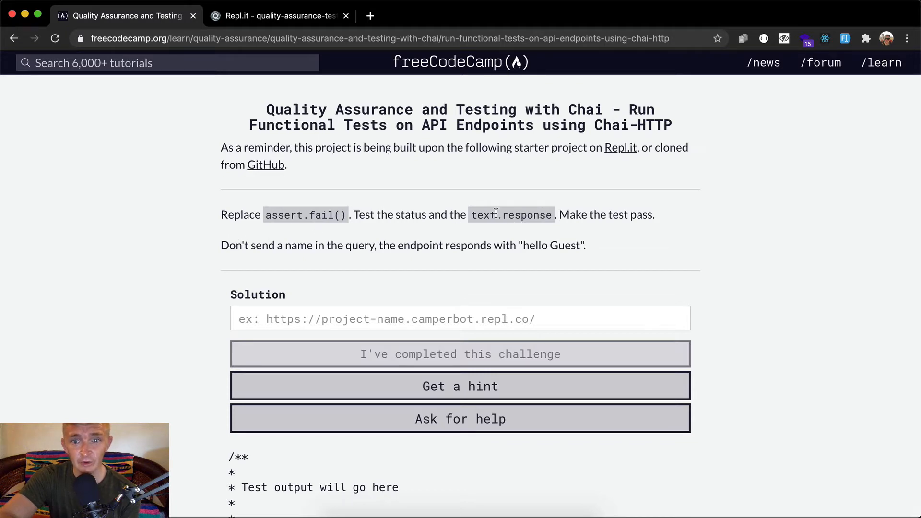
{"action": "mouse_move", "coordinate": [695, 191]}
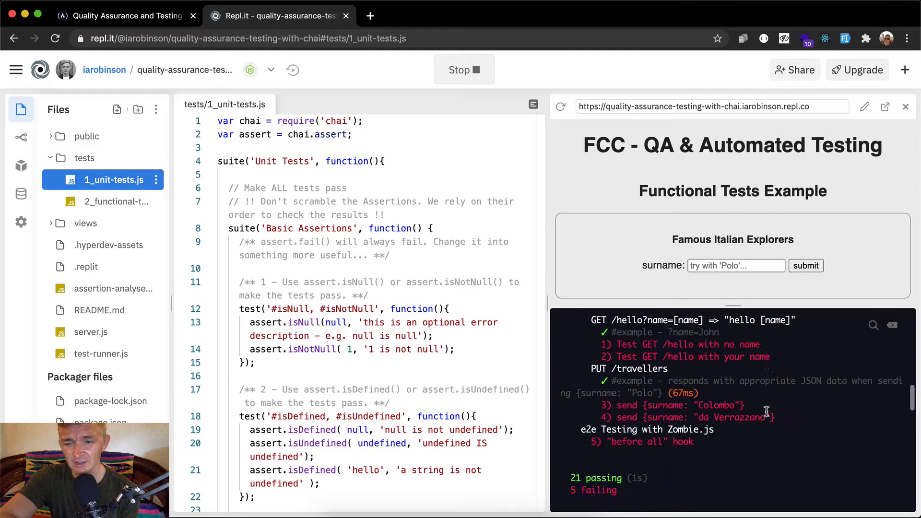
{"action": "scroll", "scroll_direction": "down", "scroll_amount": 3}
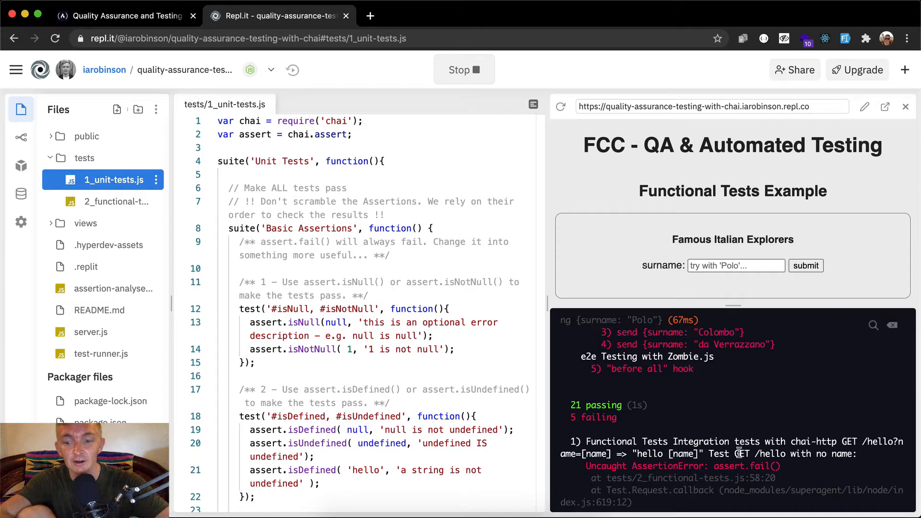
{"action": "double_click", "coordinate": [680, 479]}
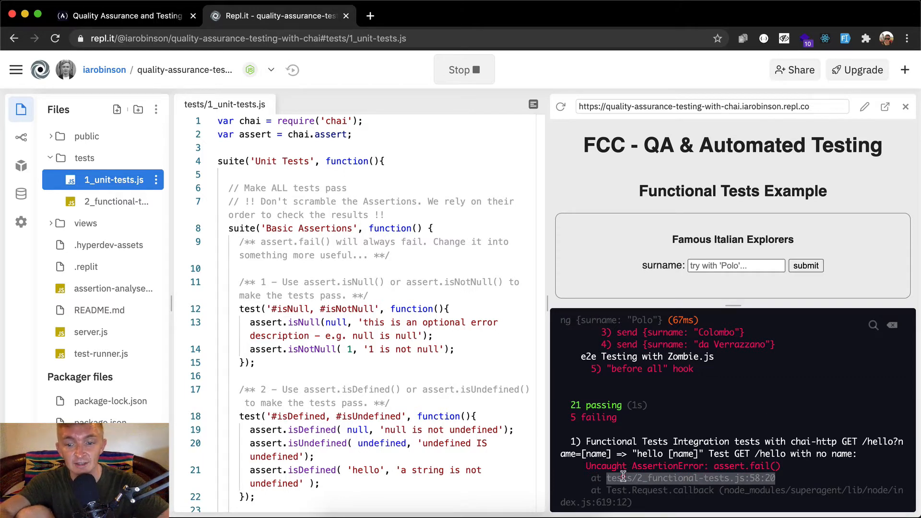
{"action": "mouse_move", "coordinate": [767, 482]}
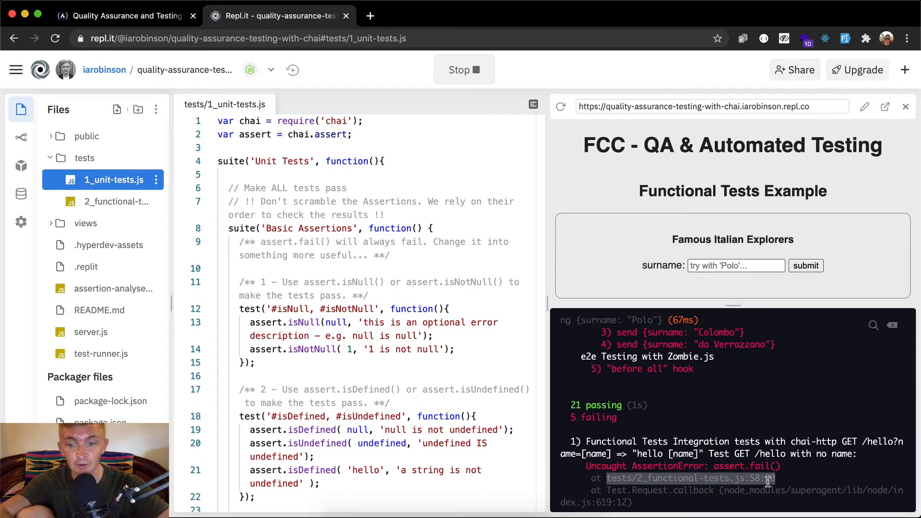
{"action": "scroll", "scroll_direction": "down", "scroll_amount": 3}
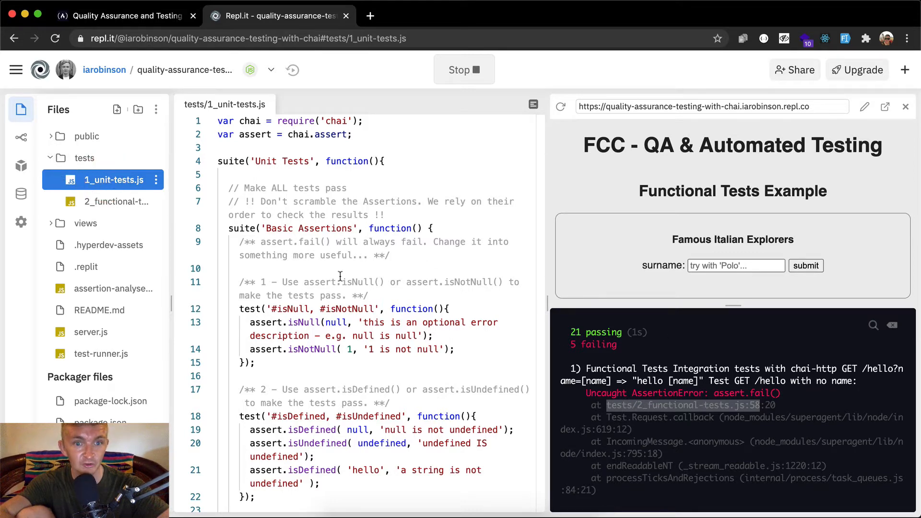
{"action": "scroll", "scroll_direction": "down", "scroll_amount": 3}
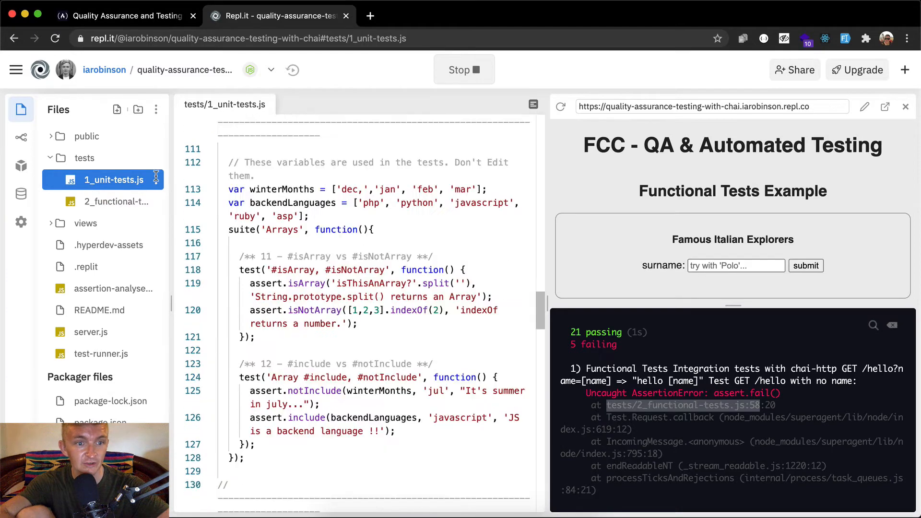
{"action": "scroll", "scroll_direction": "down", "scroll_amount": 3}
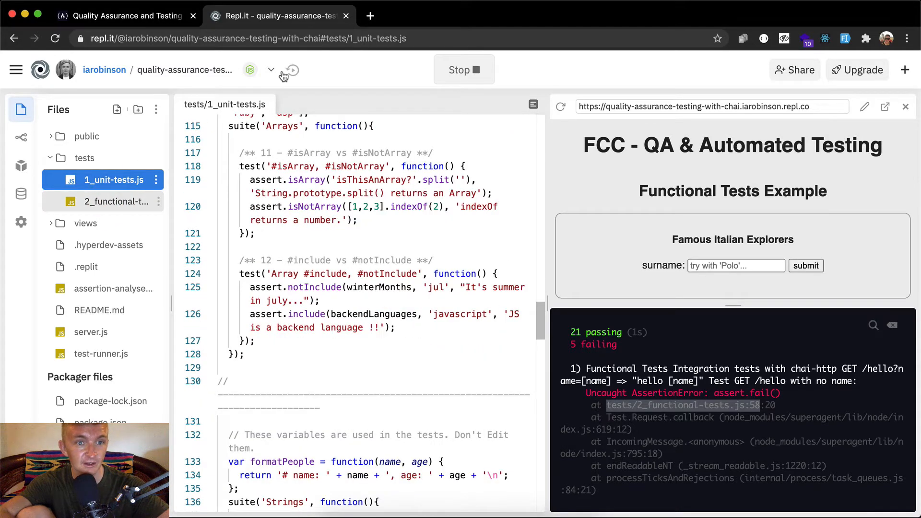
- Open tests/2_functional-tests.js and highlight the chai variable's uses in the setup lines
{"action": "left_click", "coordinate": [110, 202]}
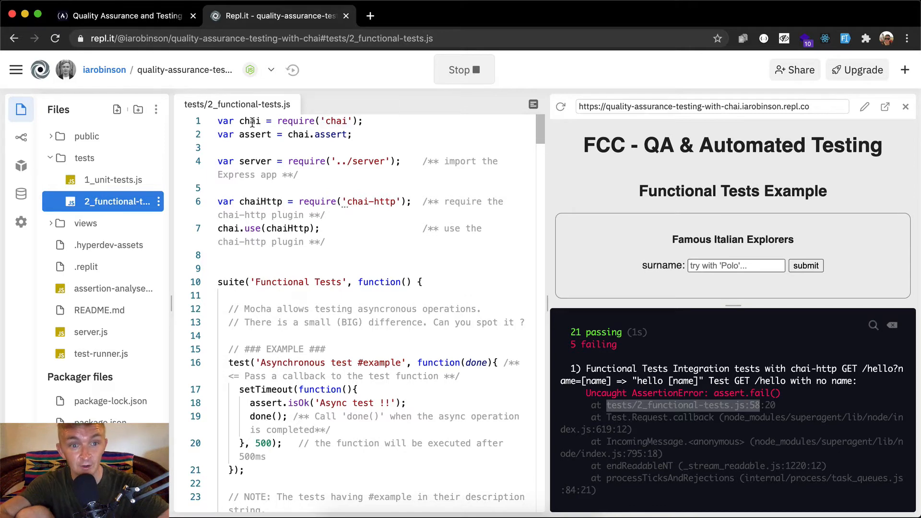
{"action": "double_click", "coordinate": [248, 121]}
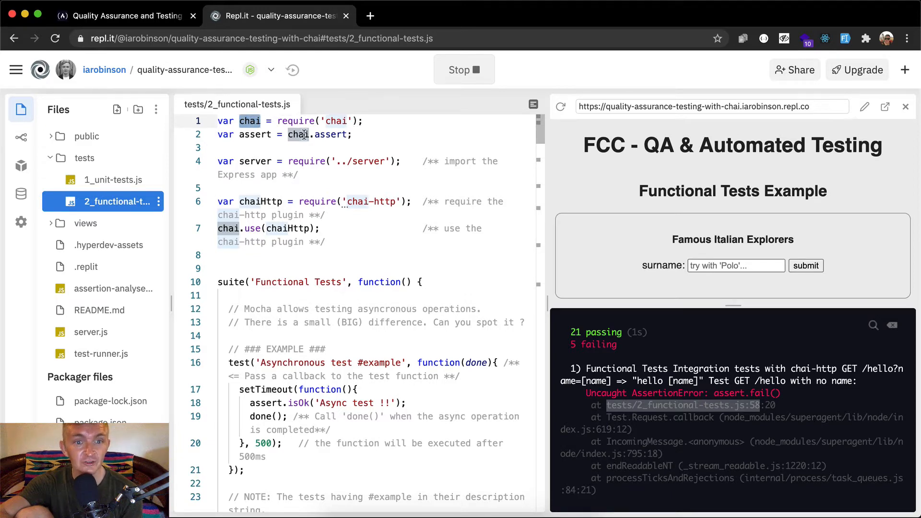
{"action": "mouse_move", "coordinate": [369, 139]}
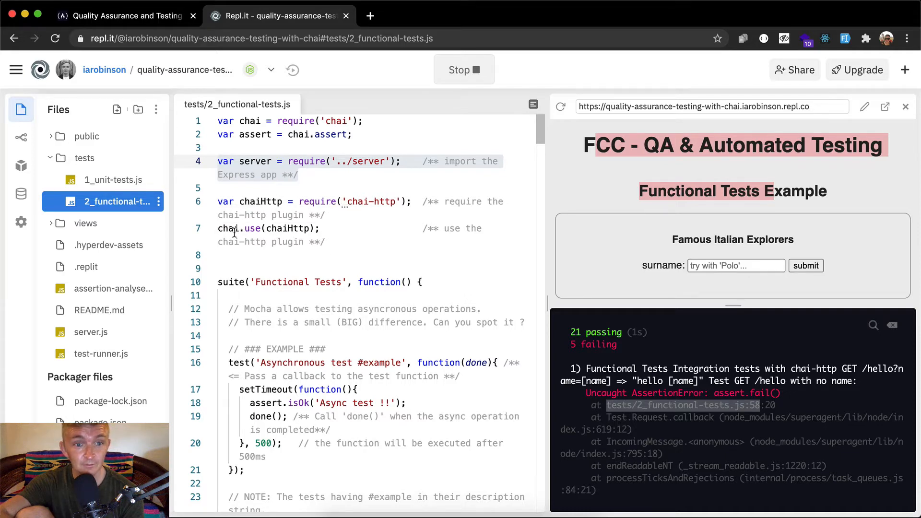
{"action": "double_click", "coordinate": [248, 121]}
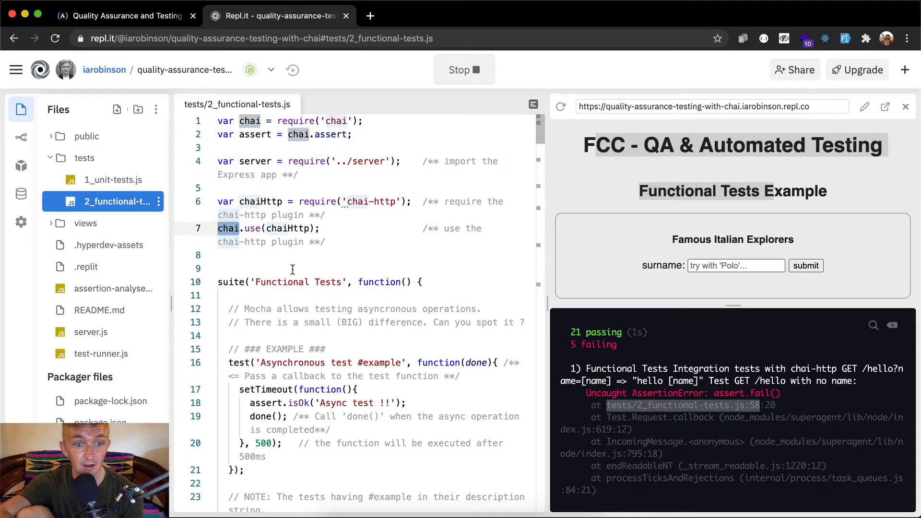
{"action": "scroll", "scroll_direction": "down", "scroll_amount": 3}
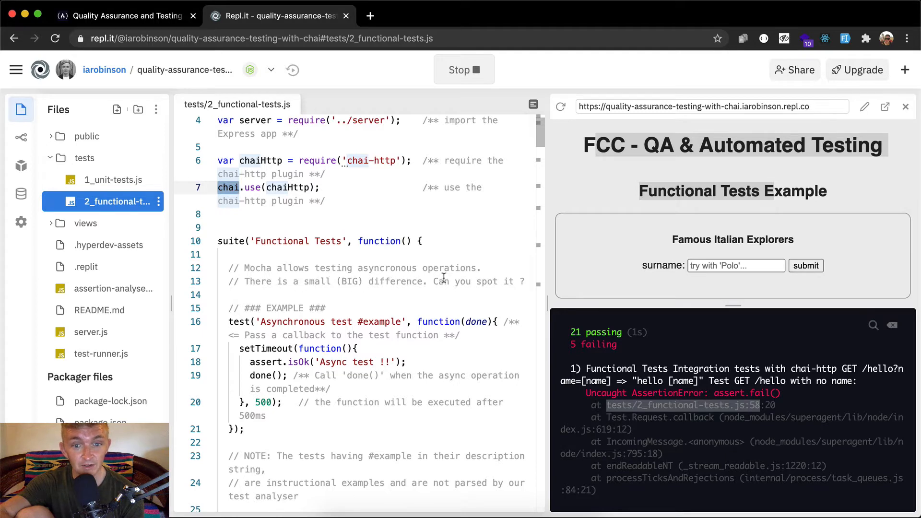
{"action": "scroll", "scroll_direction": "down", "scroll_amount": 3}
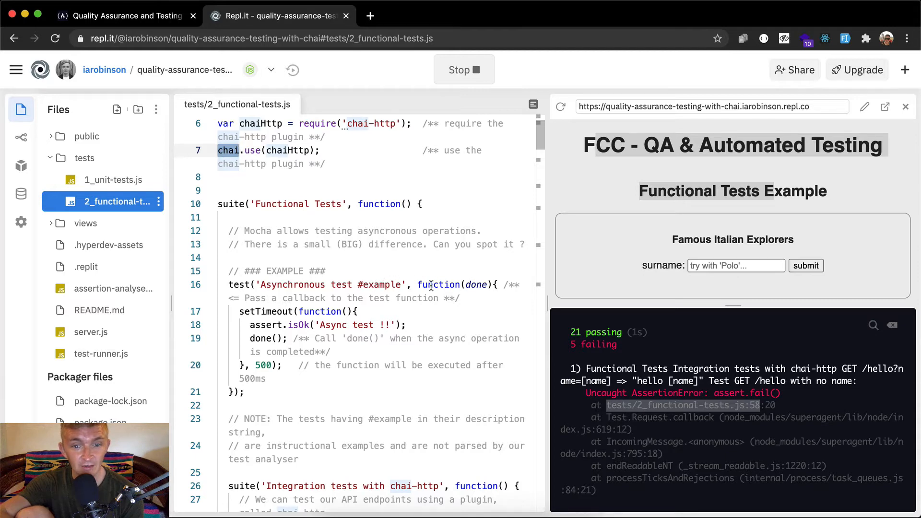
{"action": "left_click_drag", "start_coordinate": [418, 284], "coordinate": [282, 365]}
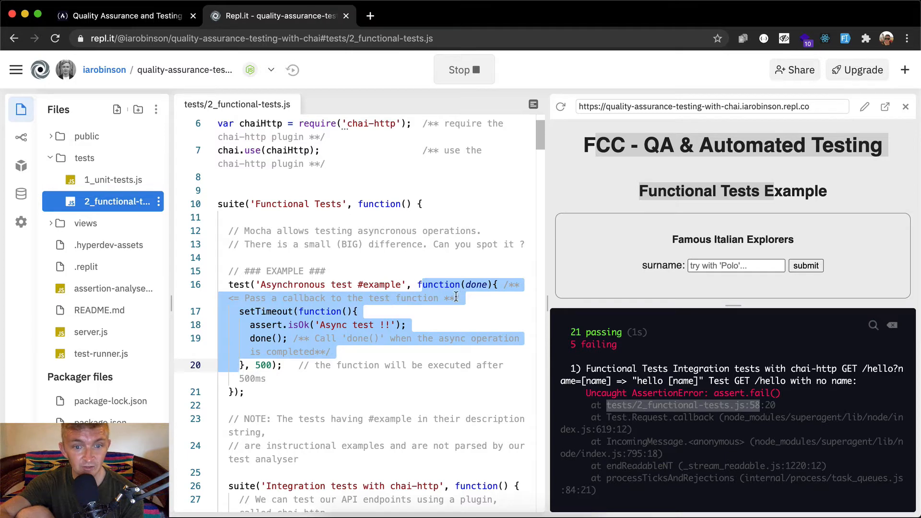
{"action": "double_click", "coordinate": [239, 284]}
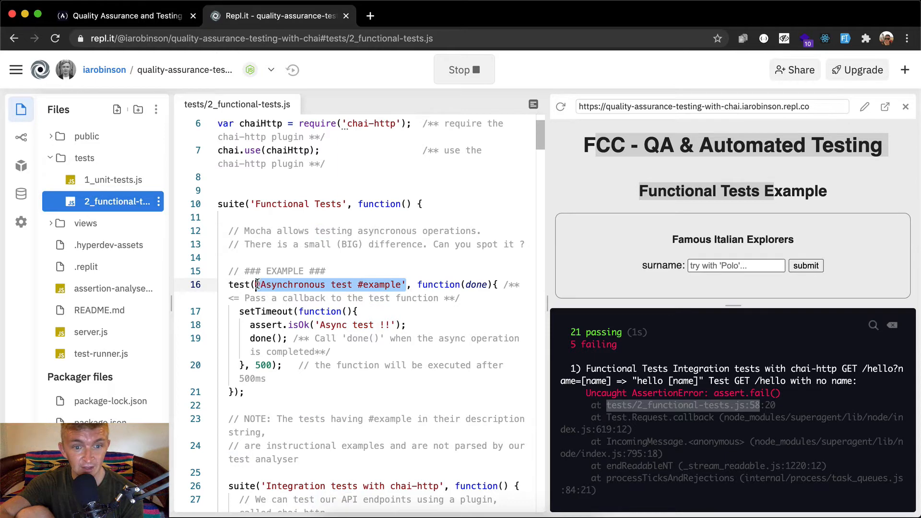
{"action": "mouse_move", "coordinate": [469, 296]}
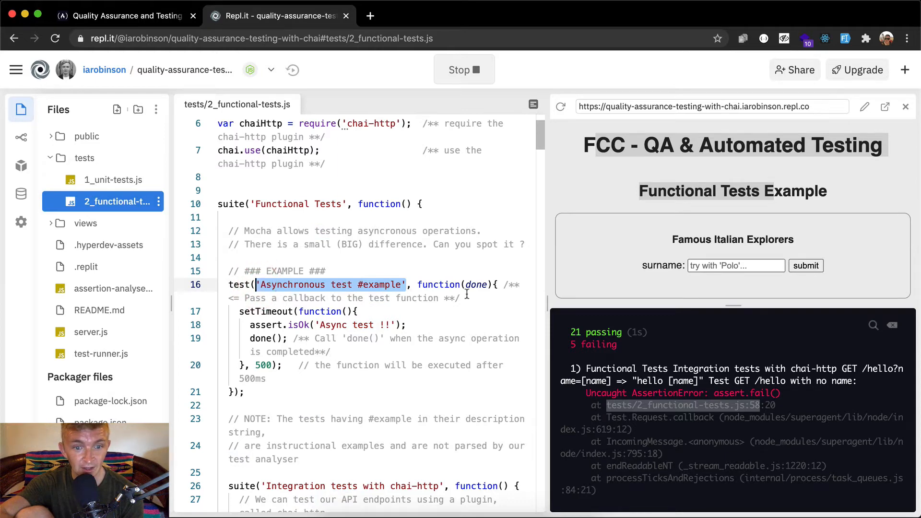
{"action": "left_click_drag", "start_coordinate": [409, 284], "coordinate": [241, 365]}
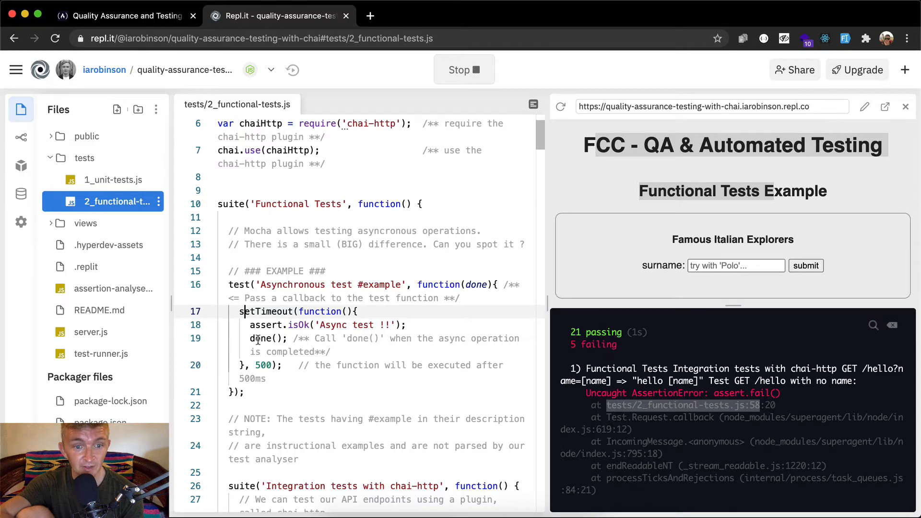
{"action": "mouse_move", "coordinate": [414, 373]}
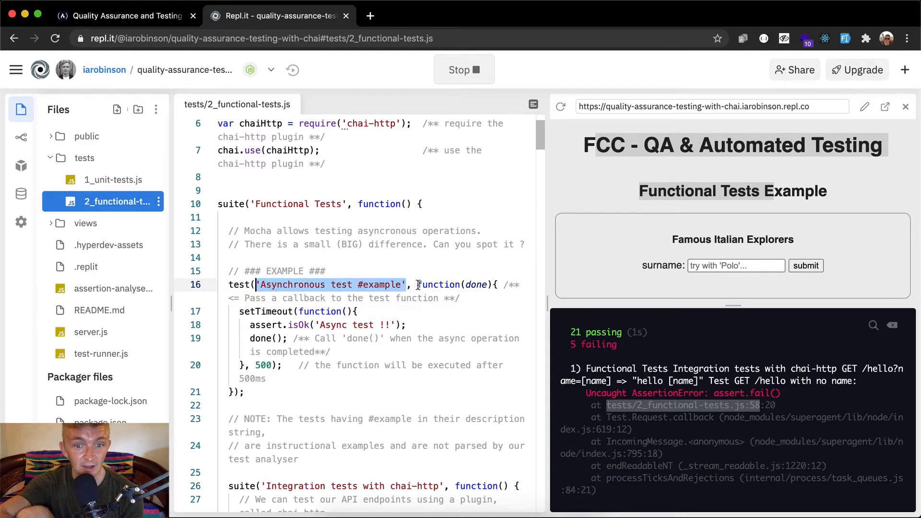
{"action": "left_click_drag", "start_coordinate": [417, 284], "coordinate": [282, 365]}
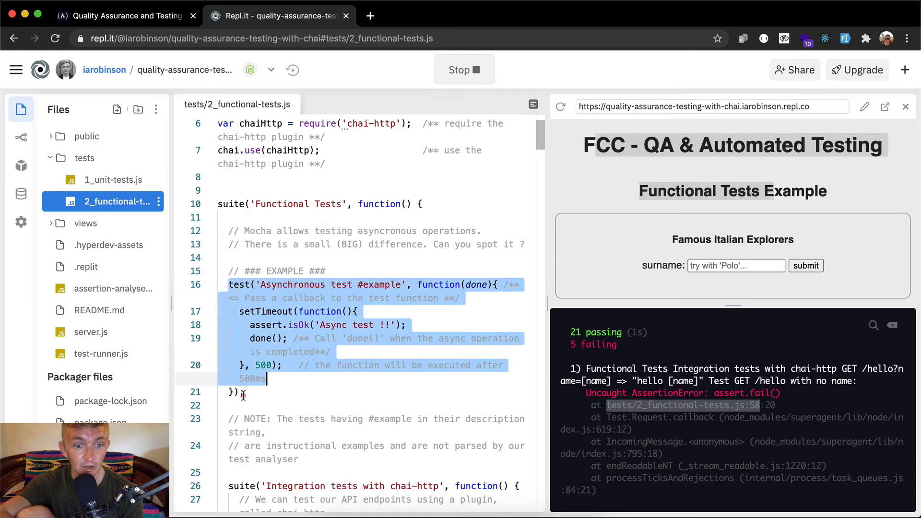
{"action": "left_click", "coordinate": [244, 392]}
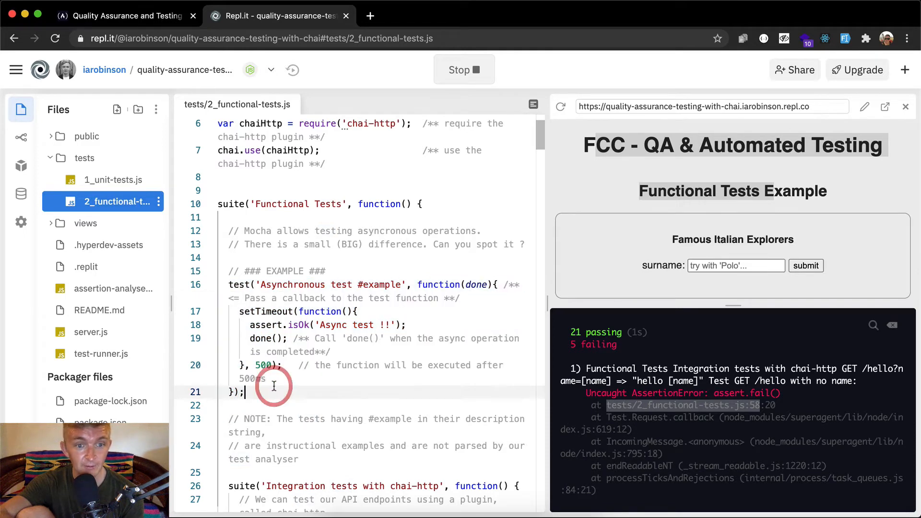
{"action": "scroll", "scroll_direction": "down", "scroll_amount": 3}
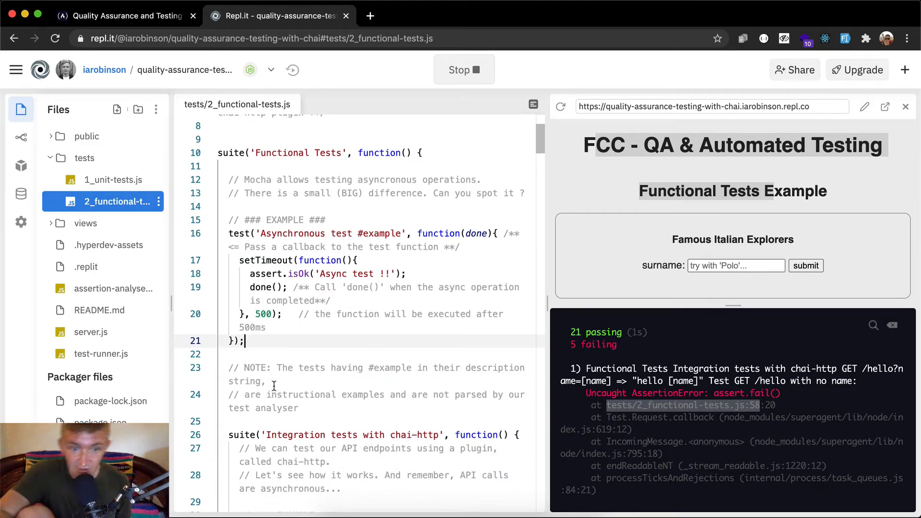
{"action": "scroll", "scroll_direction": "down", "scroll_amount": 3}
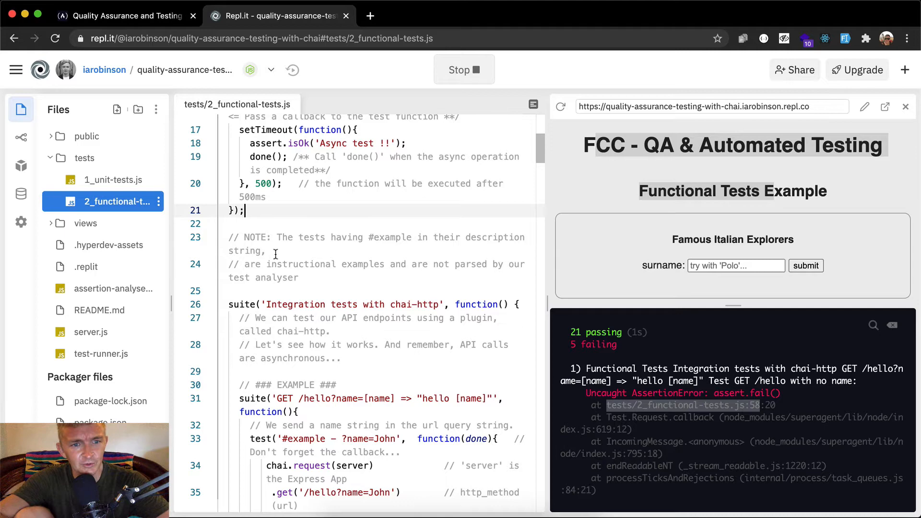
{"action": "mouse_move", "coordinate": [363, 265]}
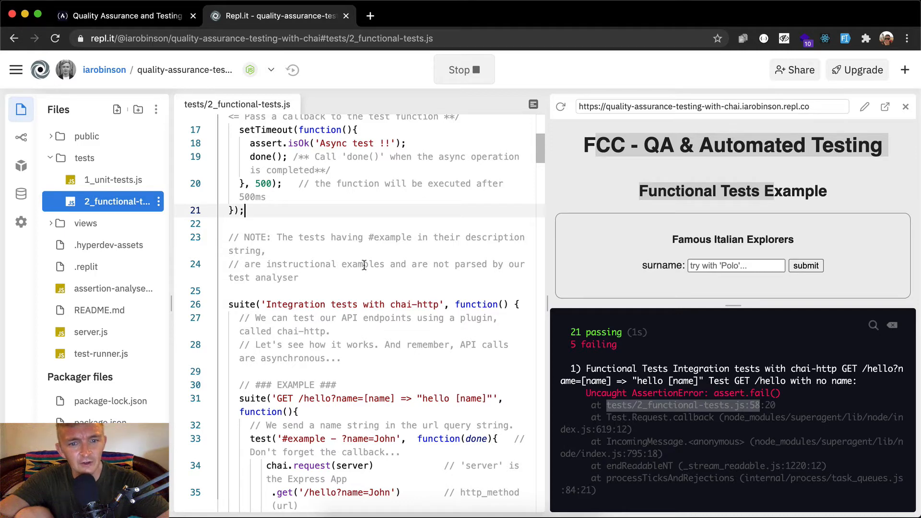
{"action": "mouse_move", "coordinate": [507, 265]}
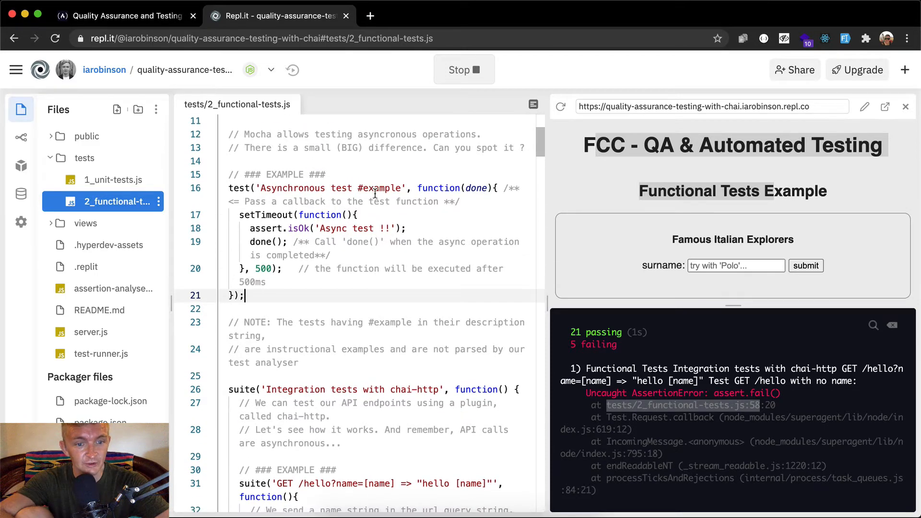
{"action": "scroll", "scroll_direction": "down", "scroll_amount": 3}
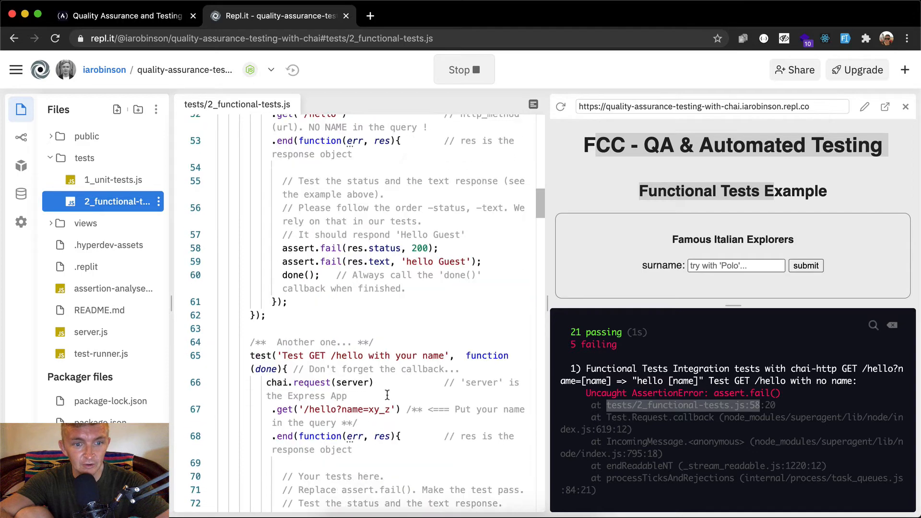
{"action": "scroll", "scroll_direction": "down", "scroll_amount": 3}
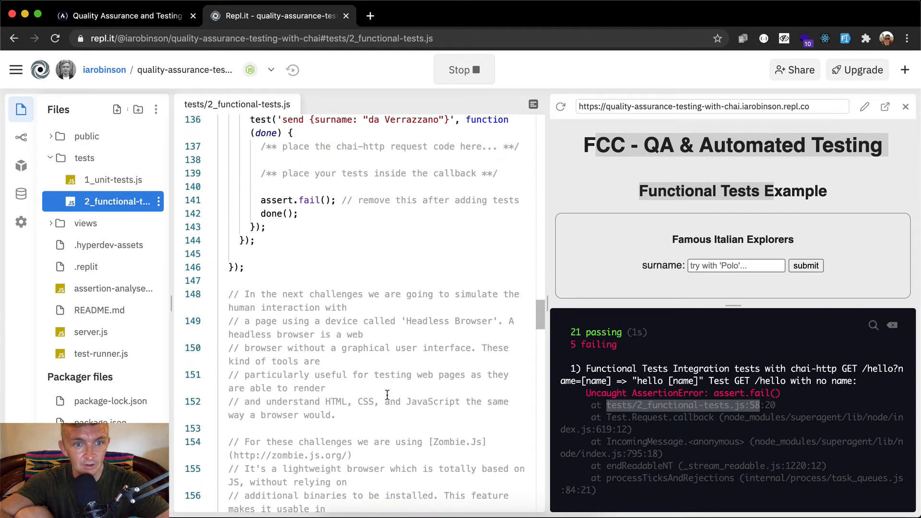
{"action": "scroll", "scroll_direction": "down", "scroll_amount": 3}
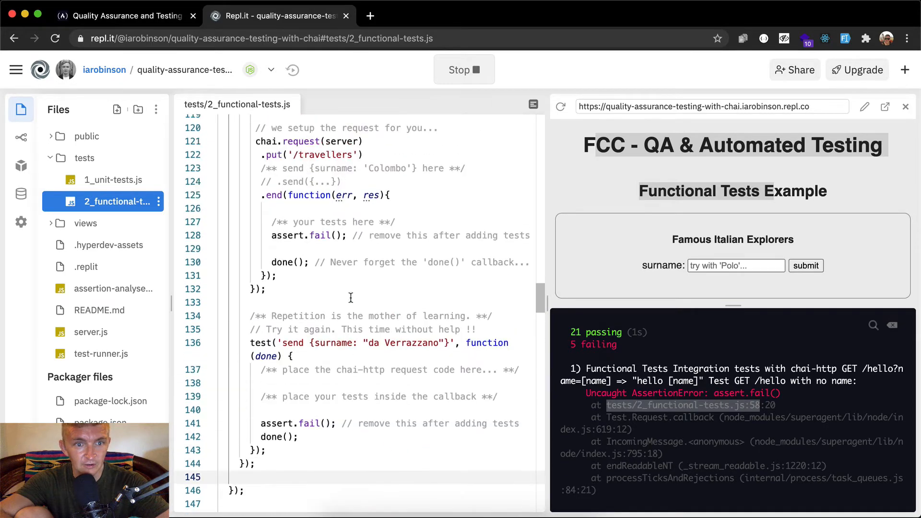
{"action": "scroll", "scroll_direction": "up", "scroll_amount": 3}
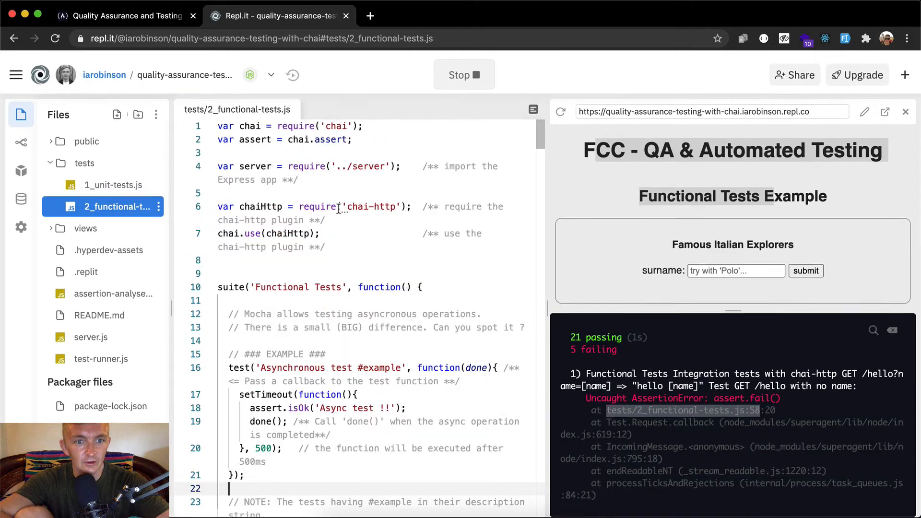
{"action": "scroll", "scroll_direction": "down", "scroll_amount": 3}
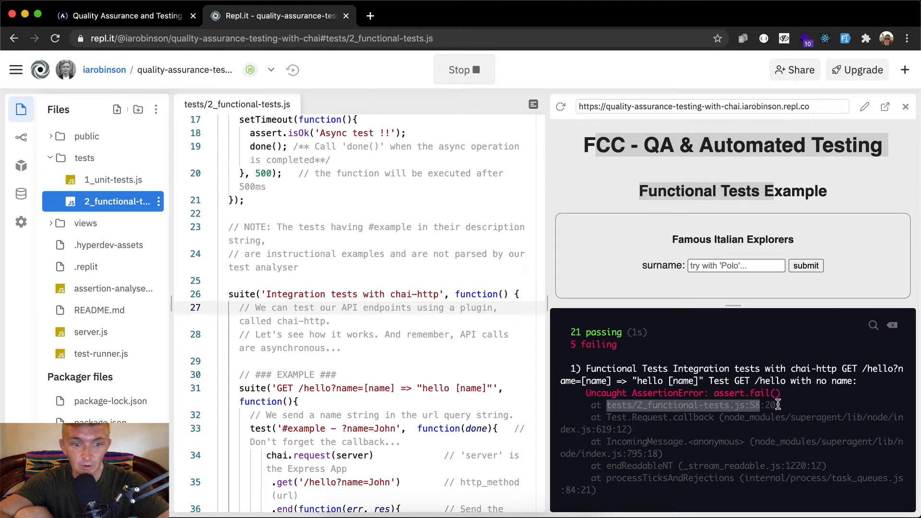
{"action": "scroll", "scroll_direction": "down", "scroll_amount": 3}
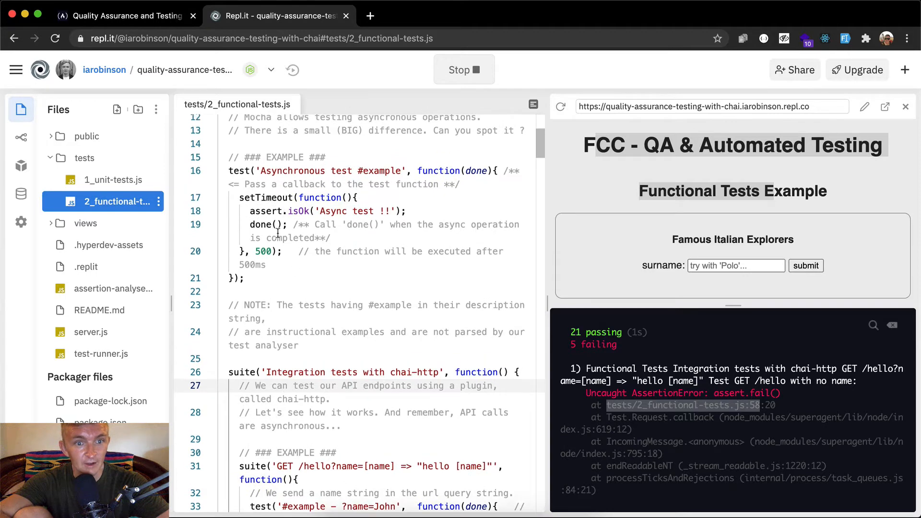
{"action": "scroll", "scroll_direction": "down", "scroll_amount": 3}
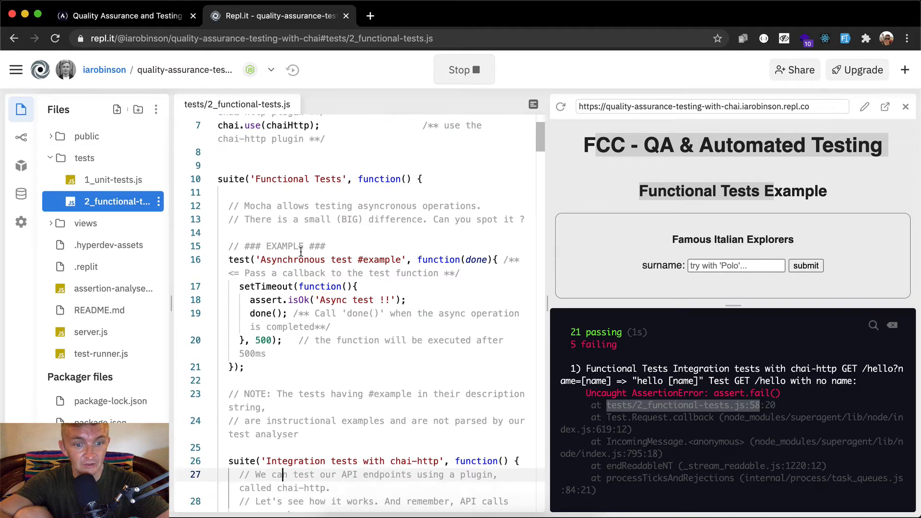
{"action": "scroll", "scroll_direction": "down", "scroll_amount": 3}
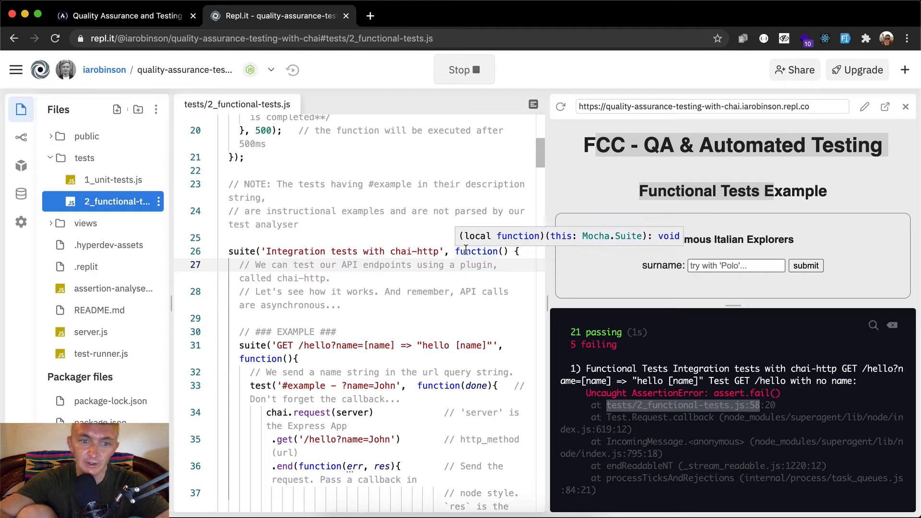
{"action": "mouse_move", "coordinate": [392, 262]}
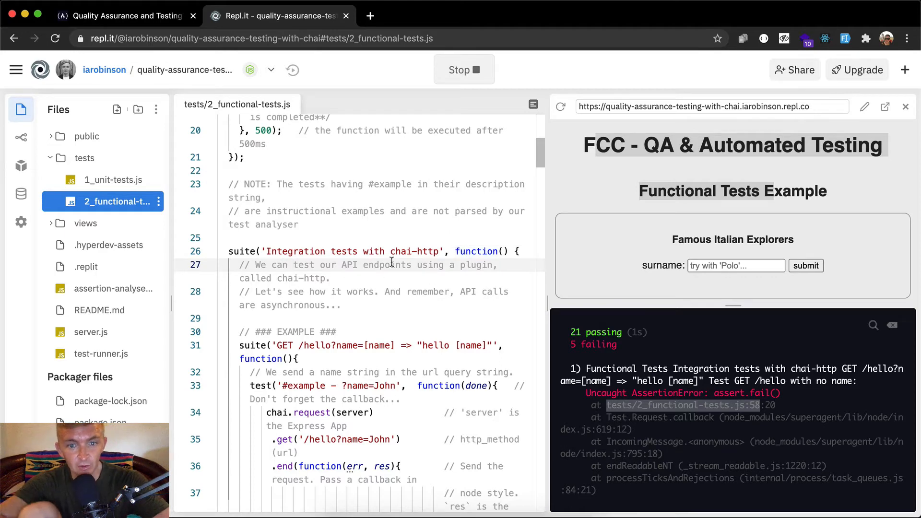
{"action": "mouse_move", "coordinate": [327, 278]}
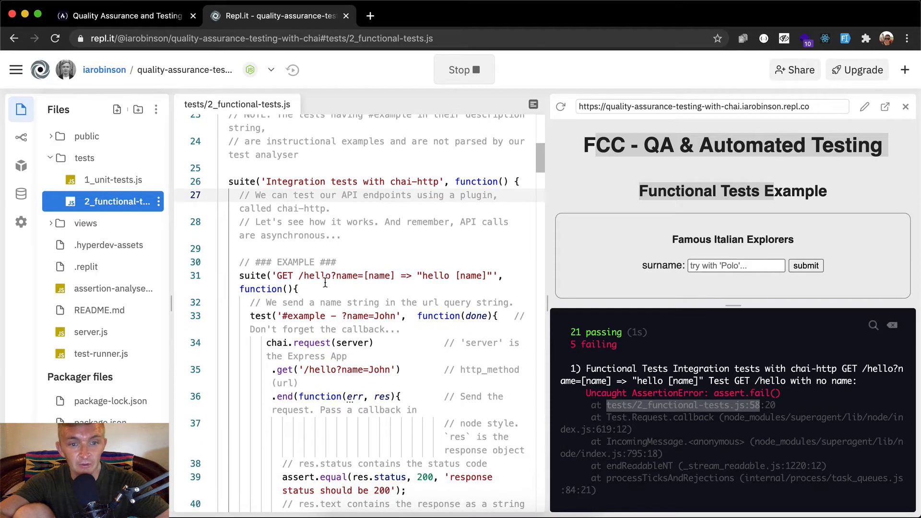
{"action": "scroll", "scroll_direction": "down", "scroll_amount": 3}
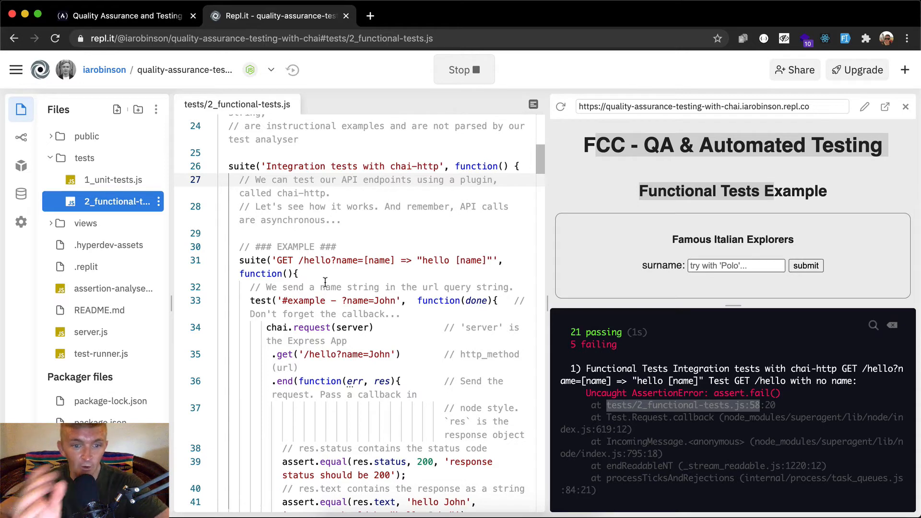
{"action": "scroll", "scroll_direction": "down", "scroll_amount": 3}
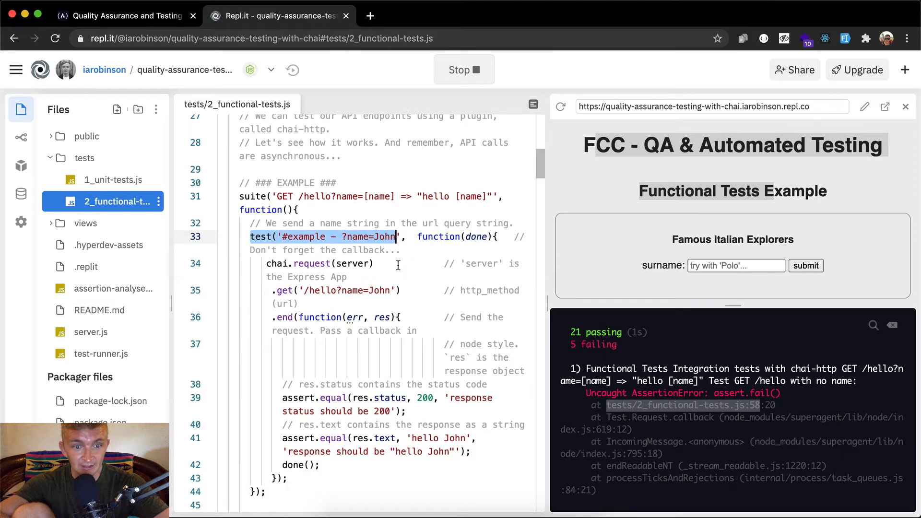
{"action": "scroll", "scroll_direction": "down", "scroll_amount": 3}
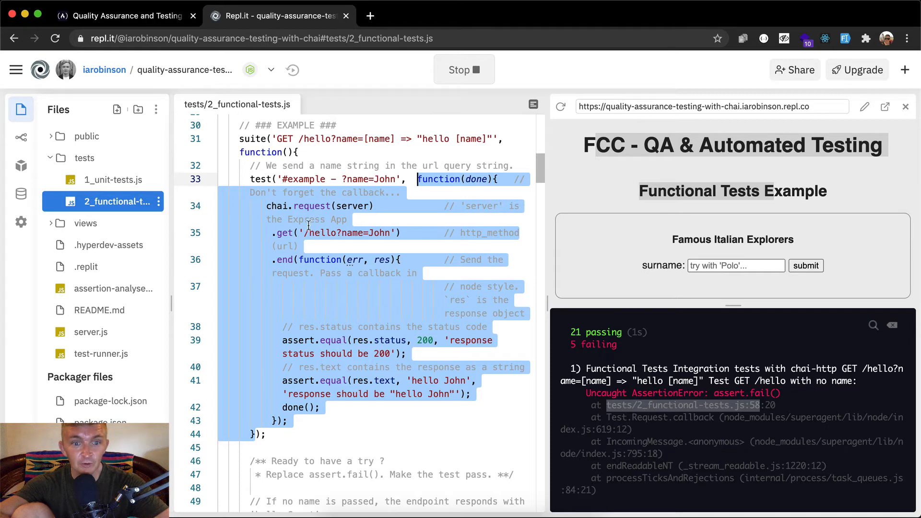
{"action": "mouse_move", "coordinate": [299, 205]}
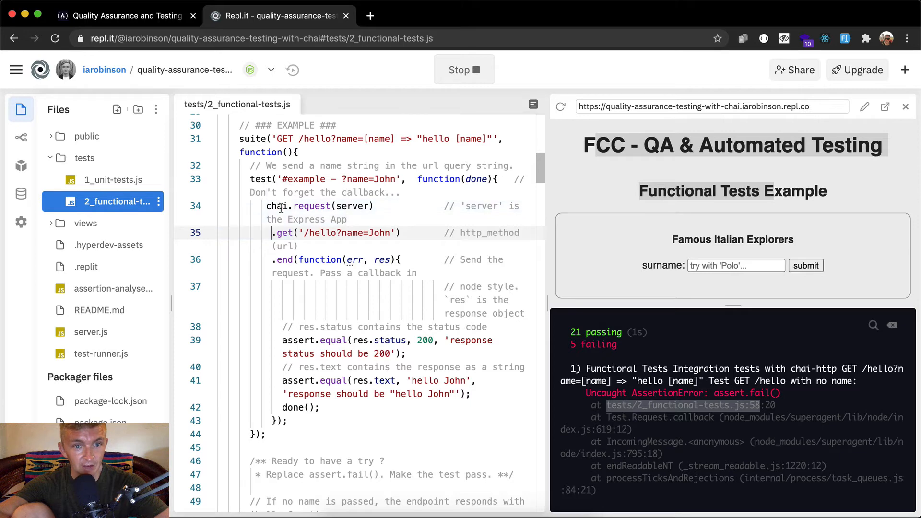
{"action": "mouse_move", "coordinate": [353, 206]}
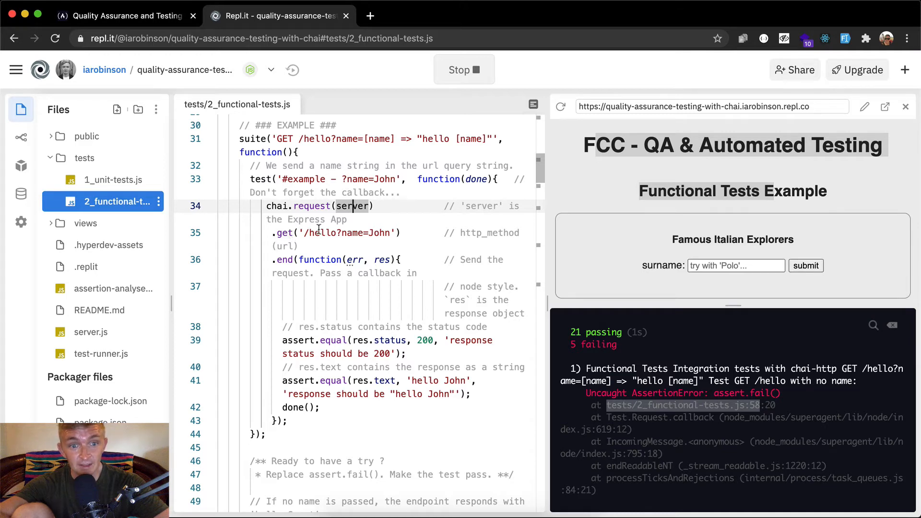
{"action": "mouse_move", "coordinate": [368, 246]}
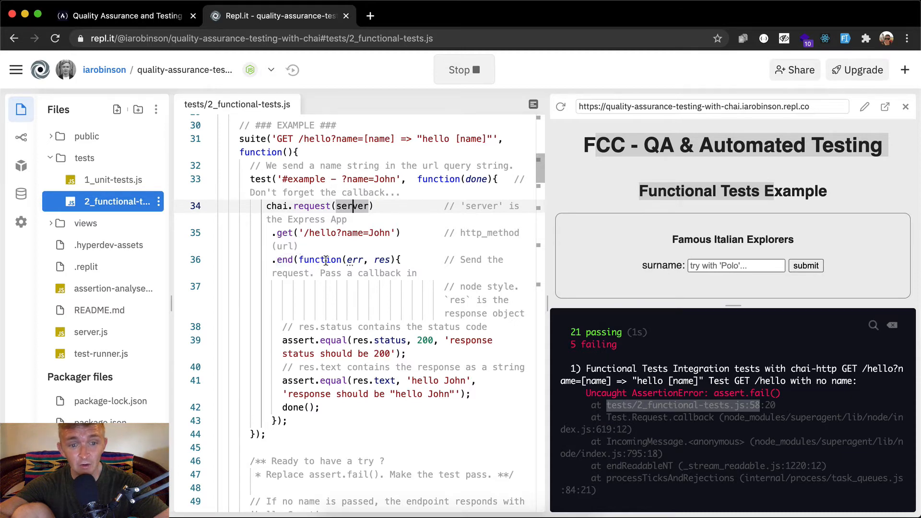
{"action": "mouse_move", "coordinate": [445, 259]}
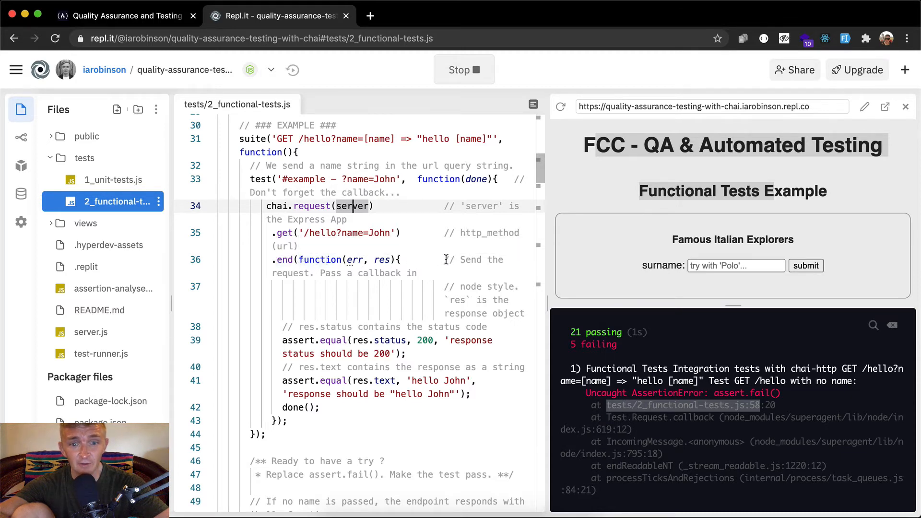
{"action": "mouse_move", "coordinate": [395, 276]}
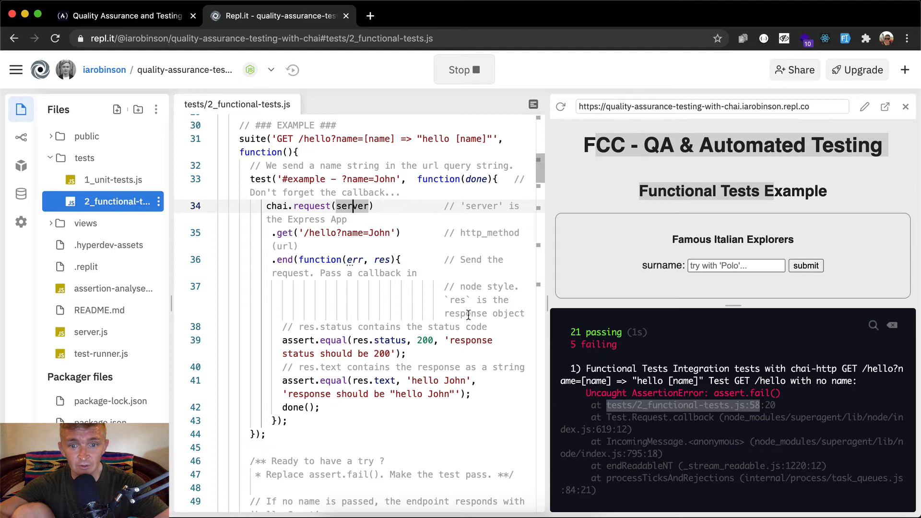
{"action": "mouse_move", "coordinate": [381, 261]}
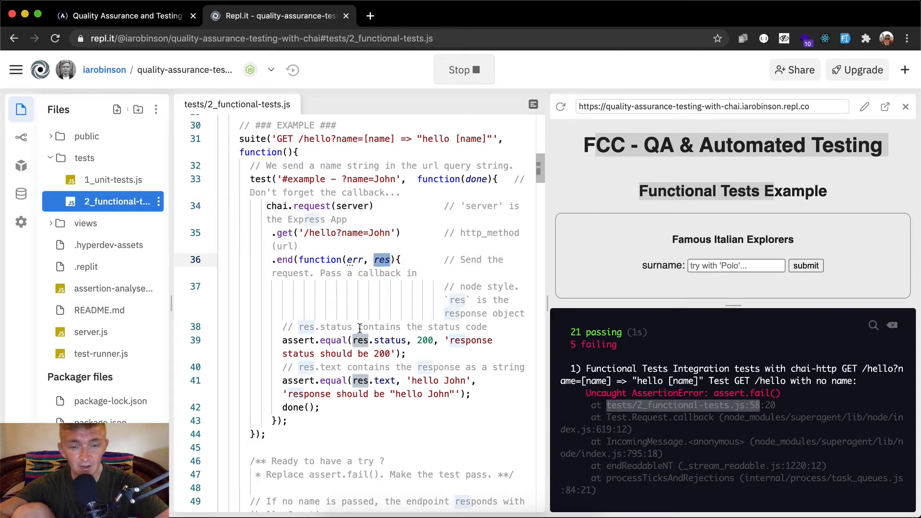
{"action": "scroll", "scroll_direction": "down", "scroll_amount": 3}
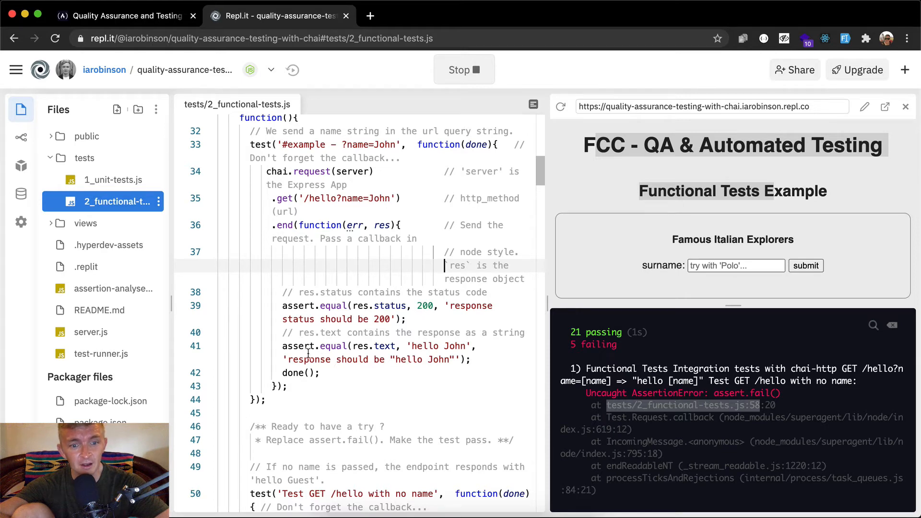
{"action": "mouse_move", "coordinate": [374, 345]}
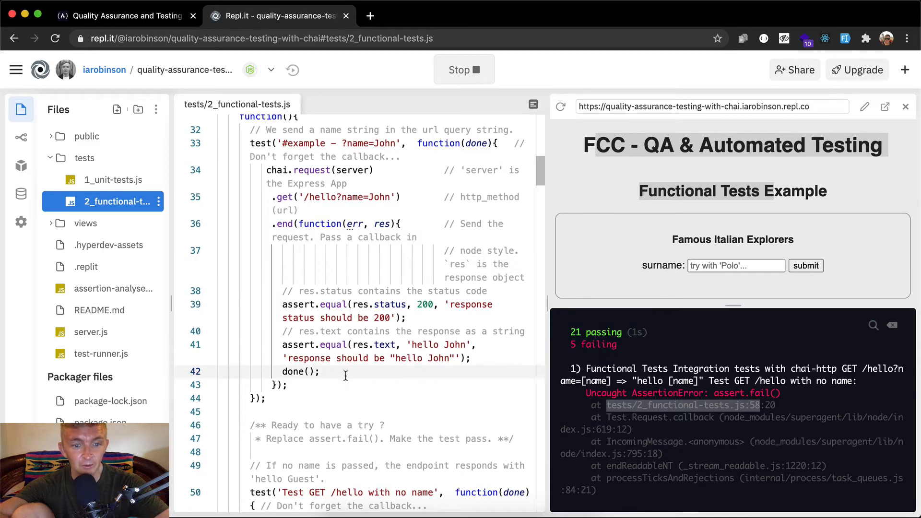
- Scroll to the no-name /hello test, then enter the repl.co app URL in a new browser tab's address bar
{"action": "scroll", "scroll_direction": "down", "scroll_amount": 3}
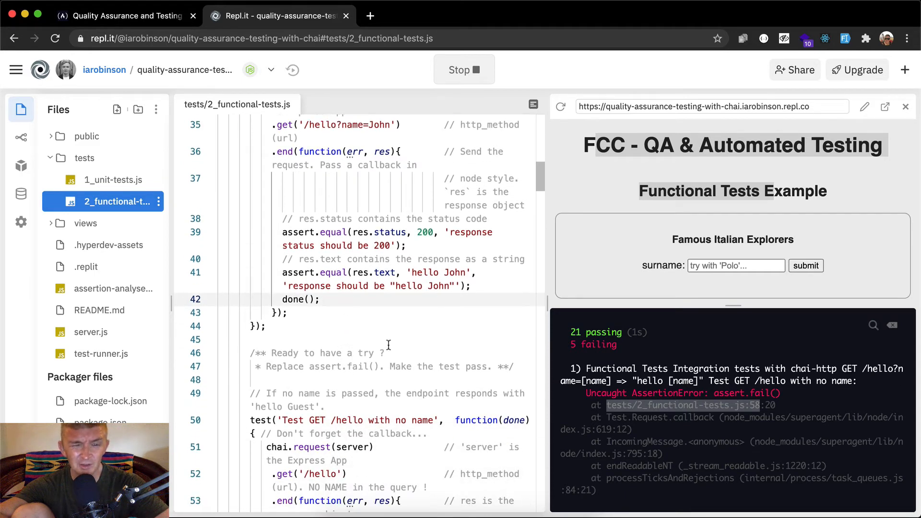
{"action": "mouse_move", "coordinate": [750, 409]}
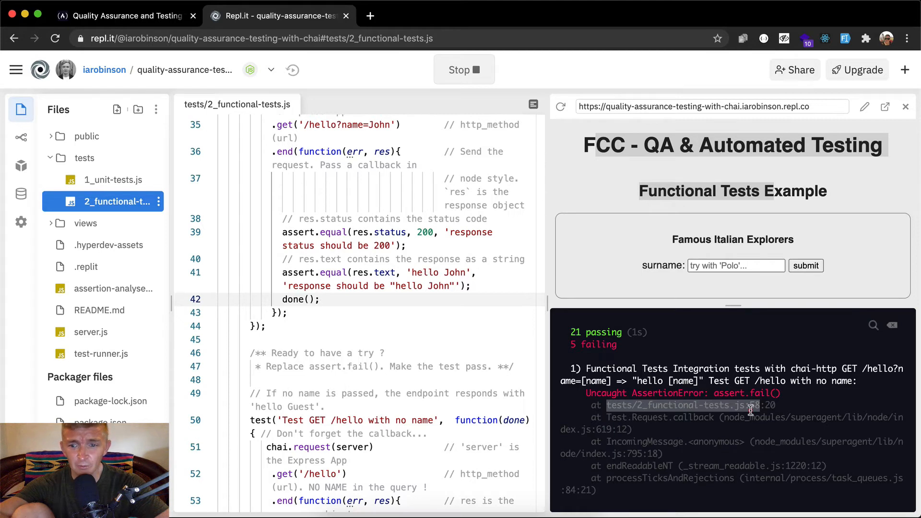
{"action": "scroll", "scroll_direction": "down", "scroll_amount": 3}
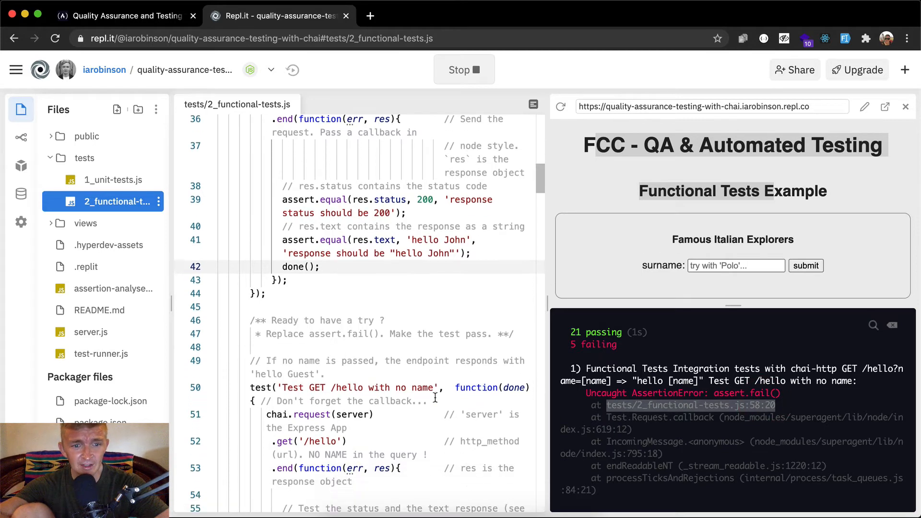
{"action": "scroll", "scroll_direction": "down", "scroll_amount": 3}
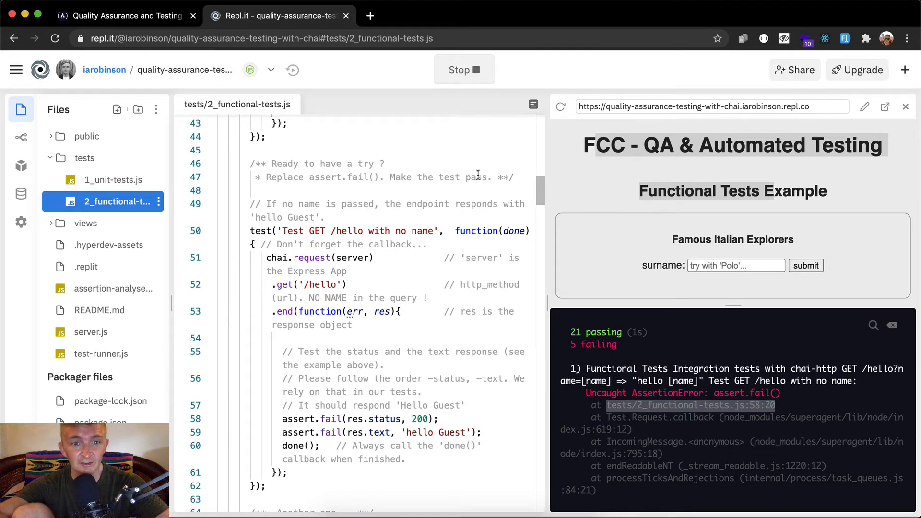
{"action": "scroll", "scroll_direction": "down", "scroll_amount": 3}
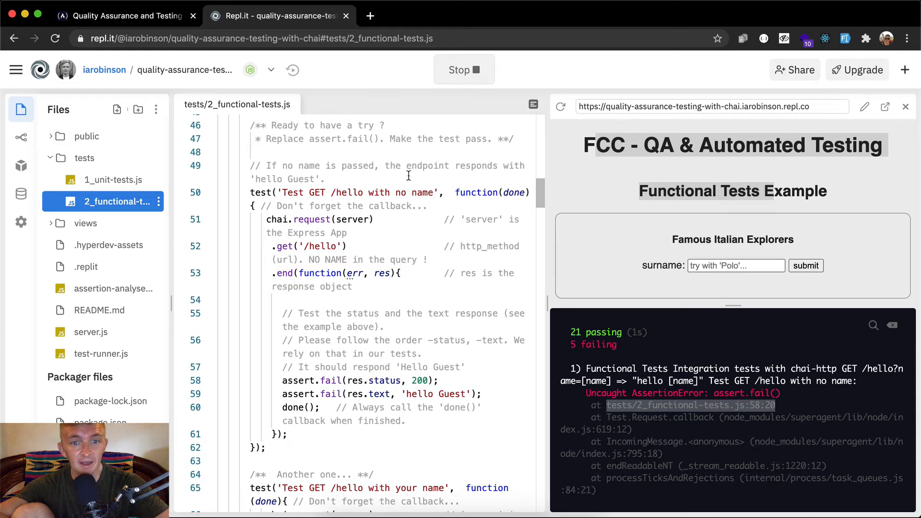
{"action": "mouse_move", "coordinate": [282, 173]}
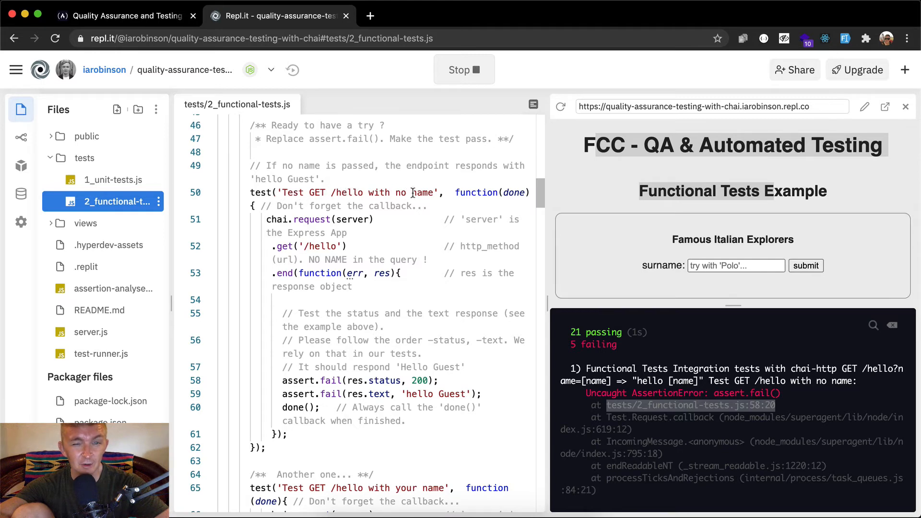
{"action": "left_click", "coordinate": [712, 107]}
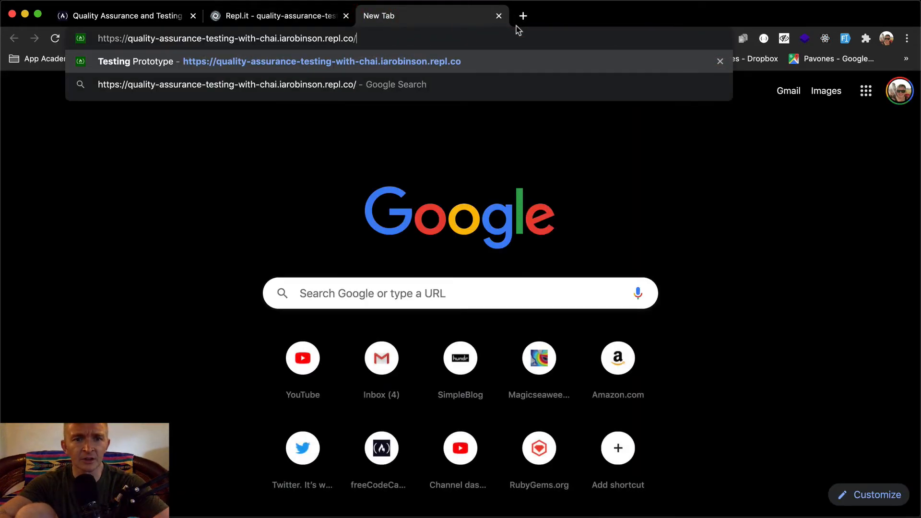
- Load the app's /hello route showing 'hello Guest', then switch back to the Replit test file
{"action": "type", "text": "hello"}
{"action": "key", "text": "Enter"}
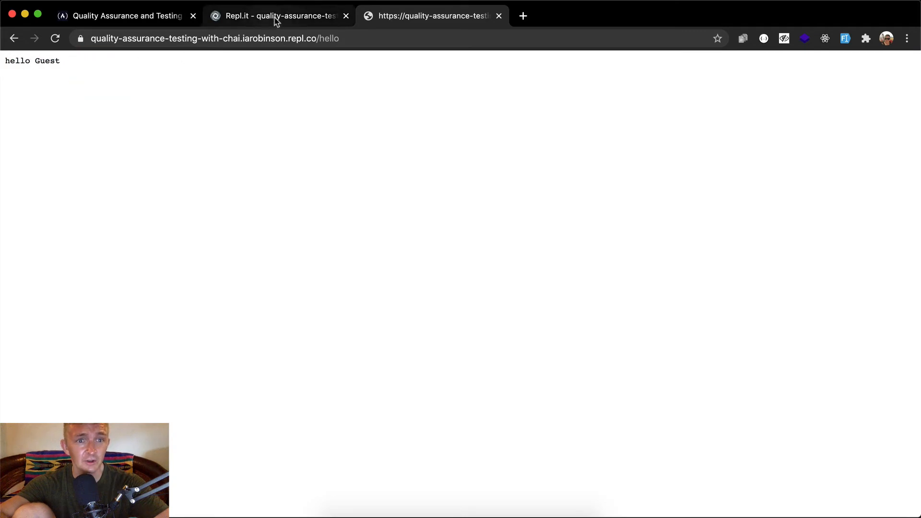
{"action": "left_click", "coordinate": [275, 16]}
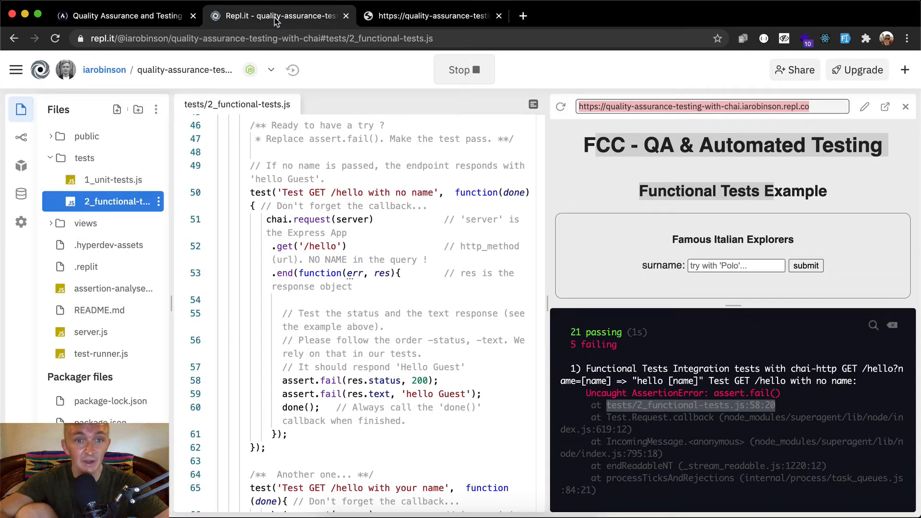
{"action": "left_click", "coordinate": [432, 15]}
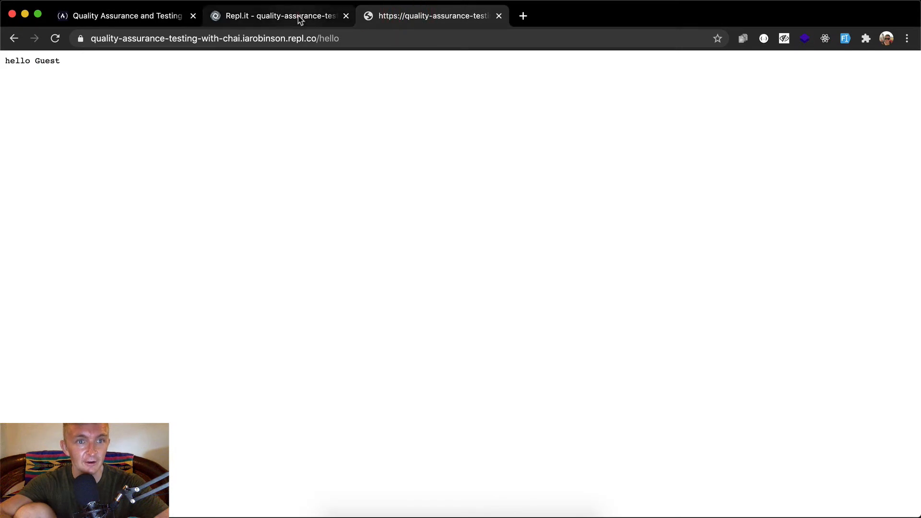
{"action": "left_click", "coordinate": [279, 15]}
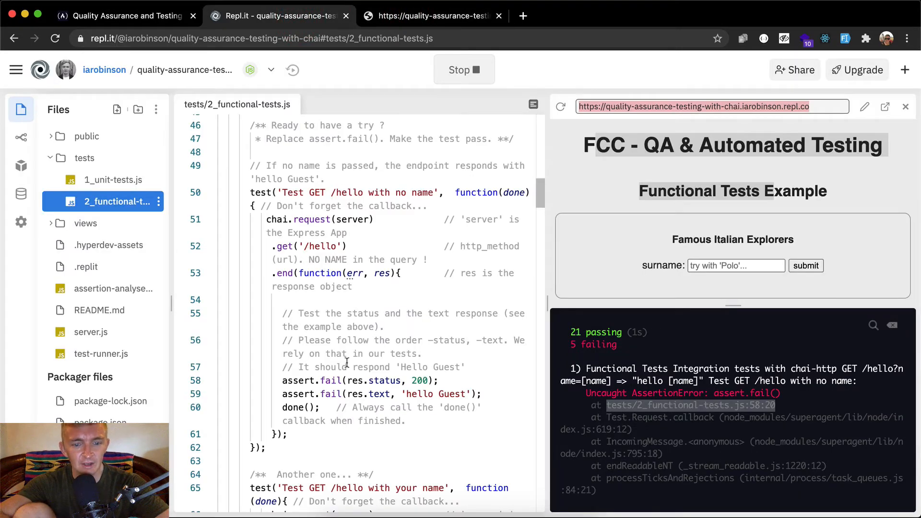
{"action": "mouse_move", "coordinate": [325, 286]}
{"action": "type", "text": "e"}
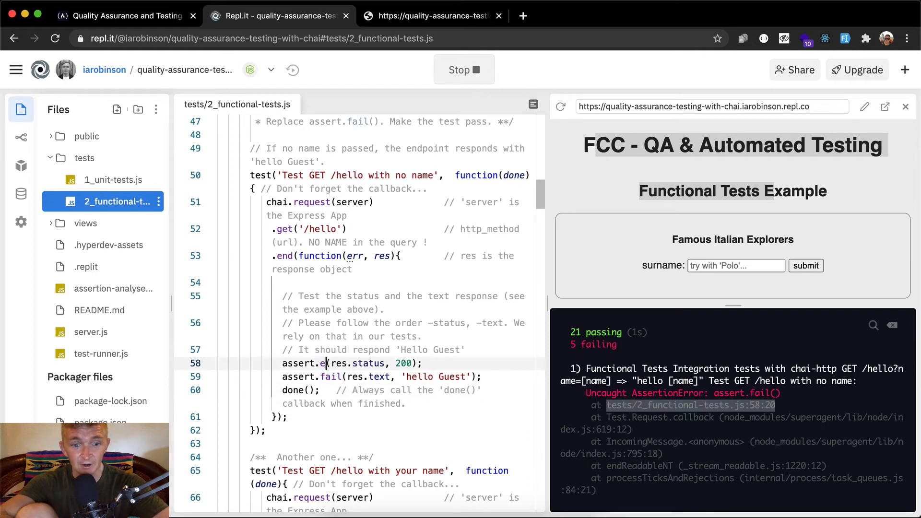
- Replace assert.fail with assert.equal for status 200 and text 'hello Guest', checking against the live /hello page
{"action": "type", "text": "qual"}
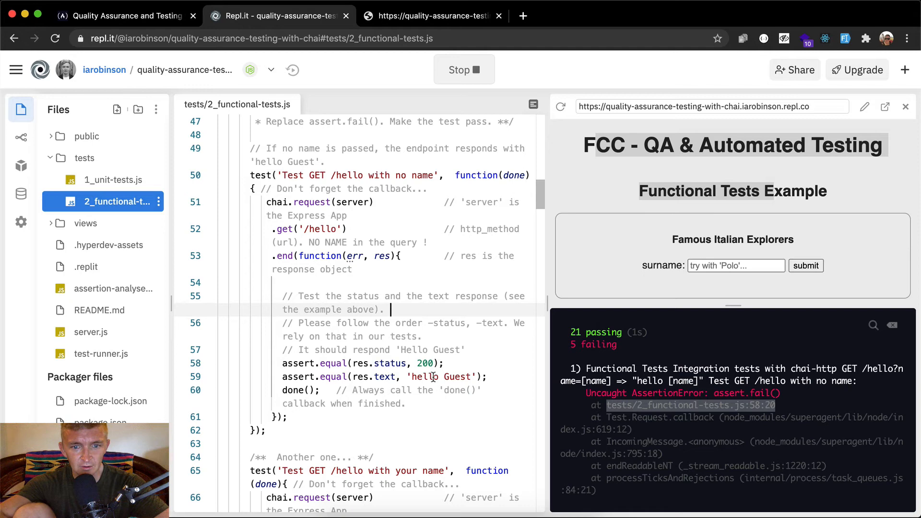
{"action": "double_click", "coordinate": [413, 350]}
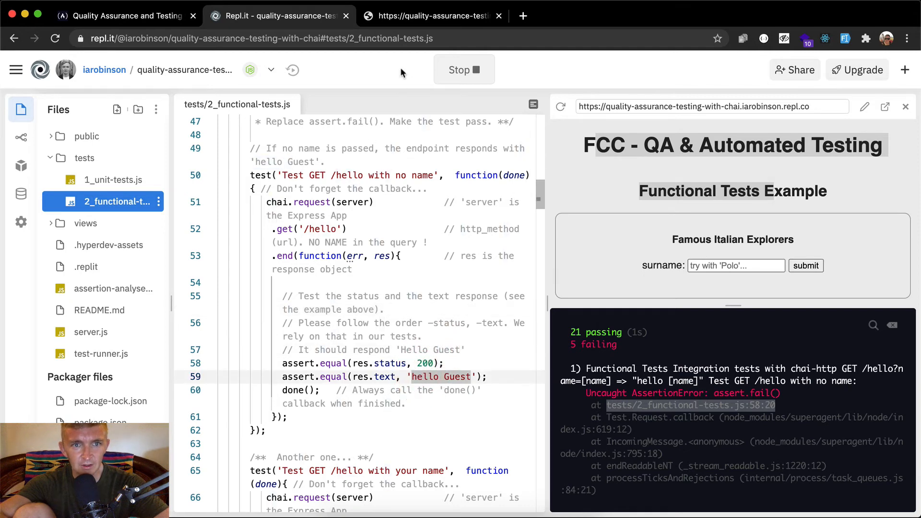
{"action": "left_click", "coordinate": [432, 15]}
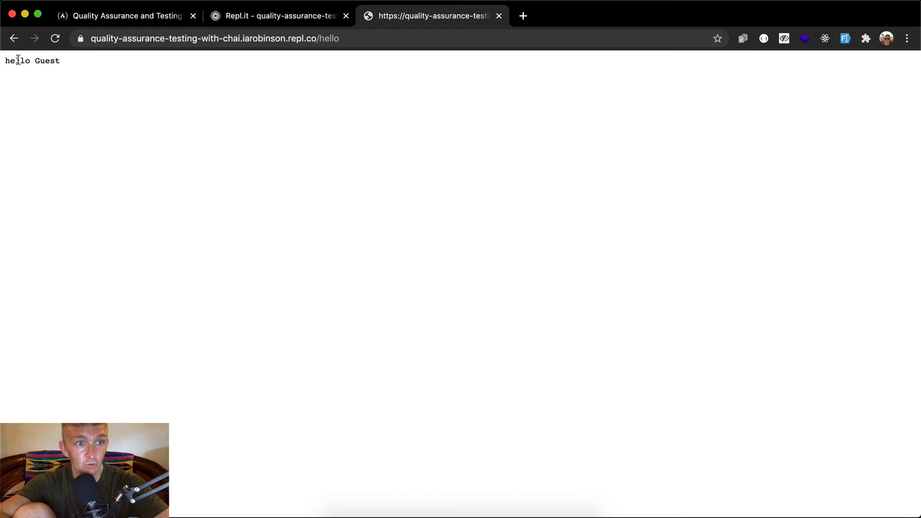
{"action": "left_click", "coordinate": [279, 15]}
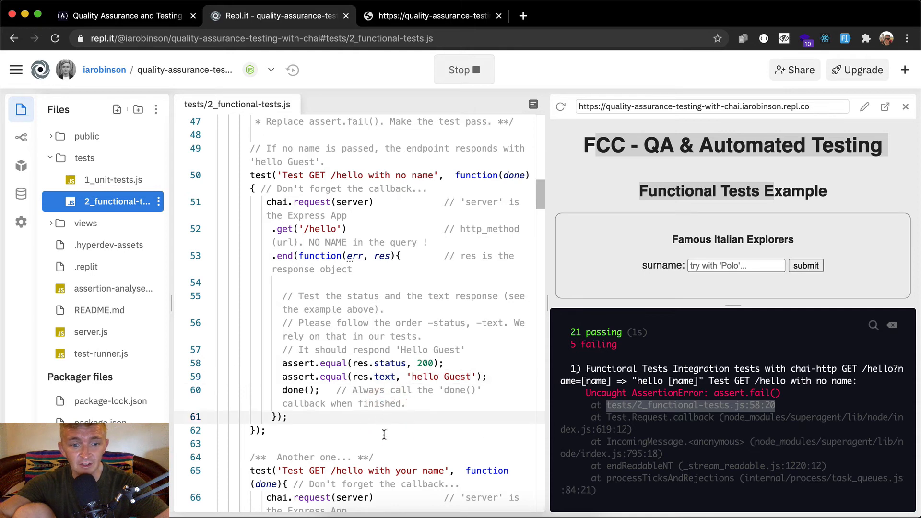
{"action": "scroll", "scroll_direction": "down", "scroll_amount": 3}
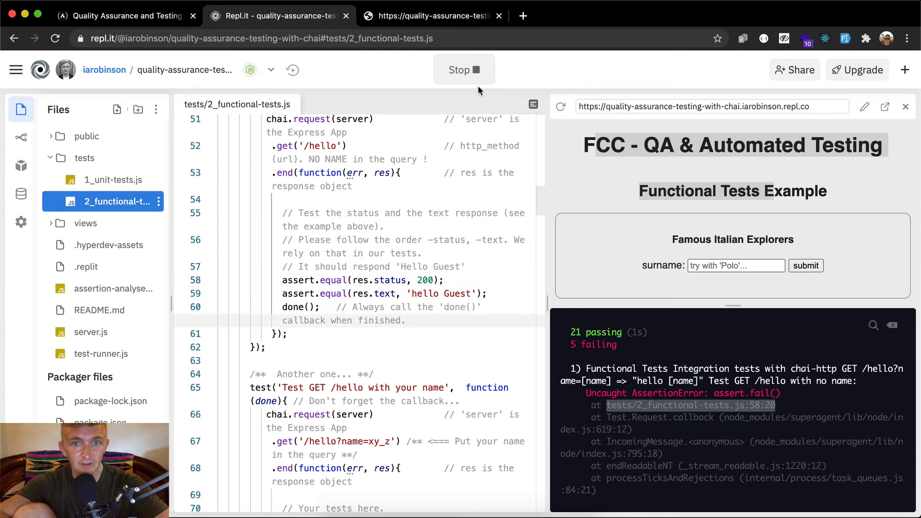
- Stop and rerun the project so the tests report 22 passing and 4 failing
{"action": "left_click", "coordinate": [465, 69]}
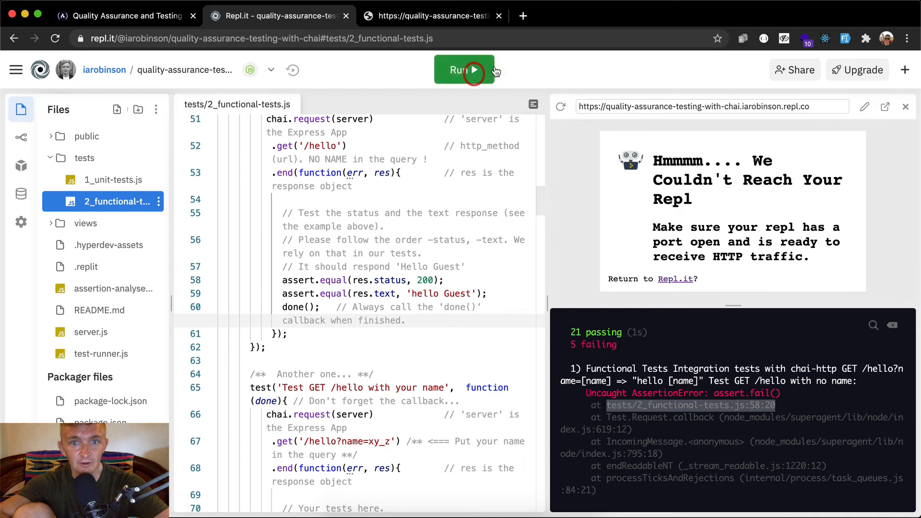
{"action": "left_click", "coordinate": [464, 69]}
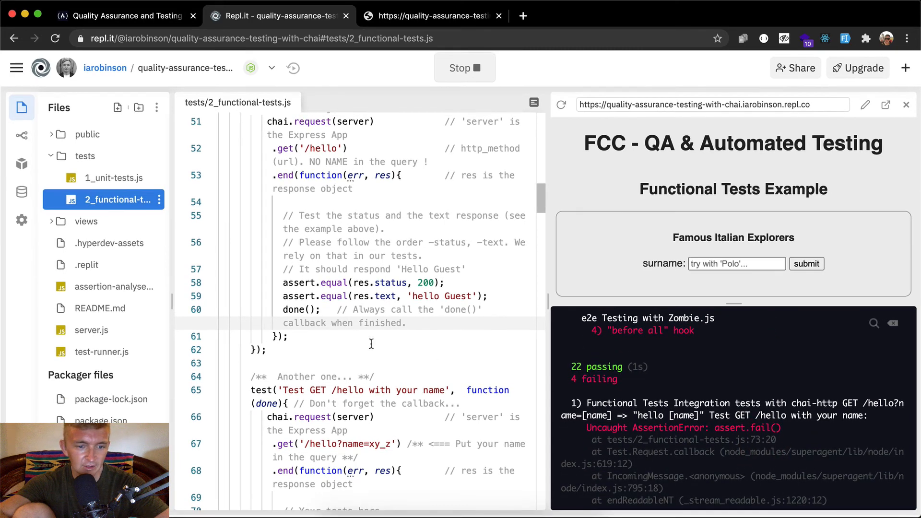
{"action": "scroll", "scroll_direction": "down", "scroll_amount": 3}
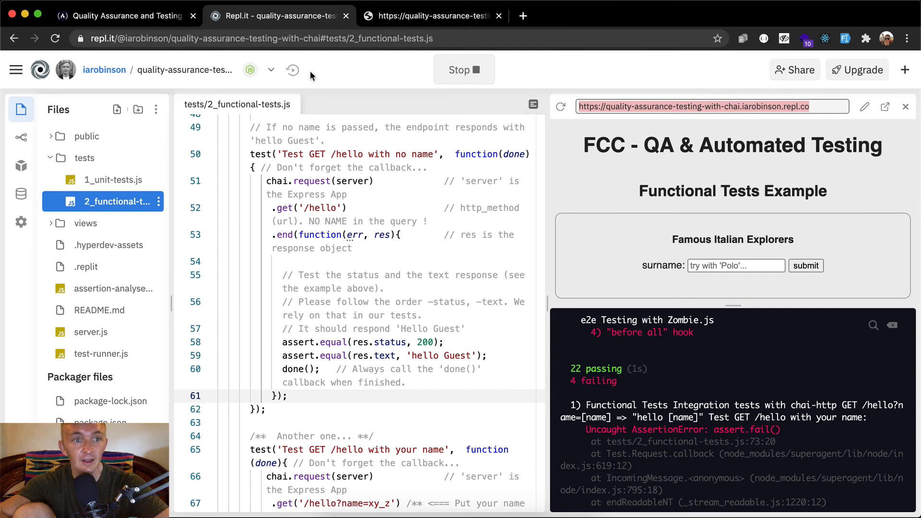
- Submit the repl address with 'I've completed this challenge', passing at 79%, then return to Replit
{"action": "left_click", "coordinate": [124, 15]}
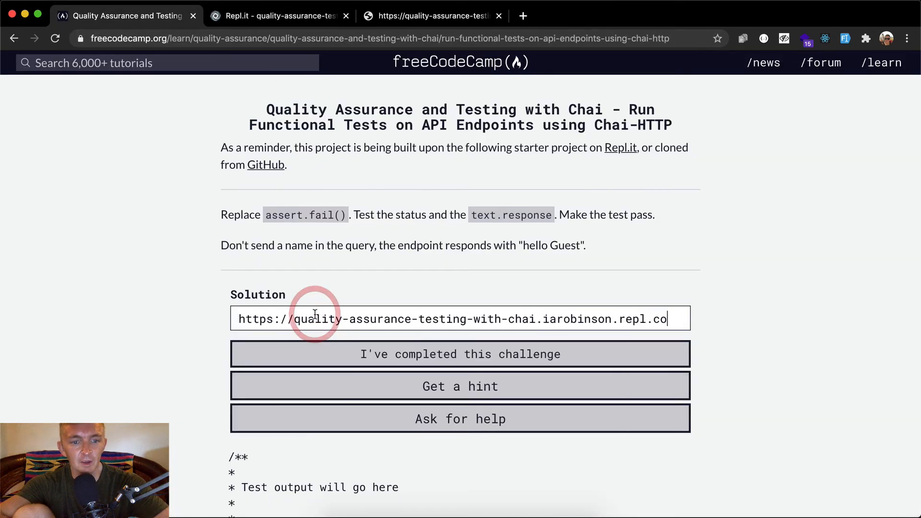
{"action": "left_click", "coordinate": [460, 354]}
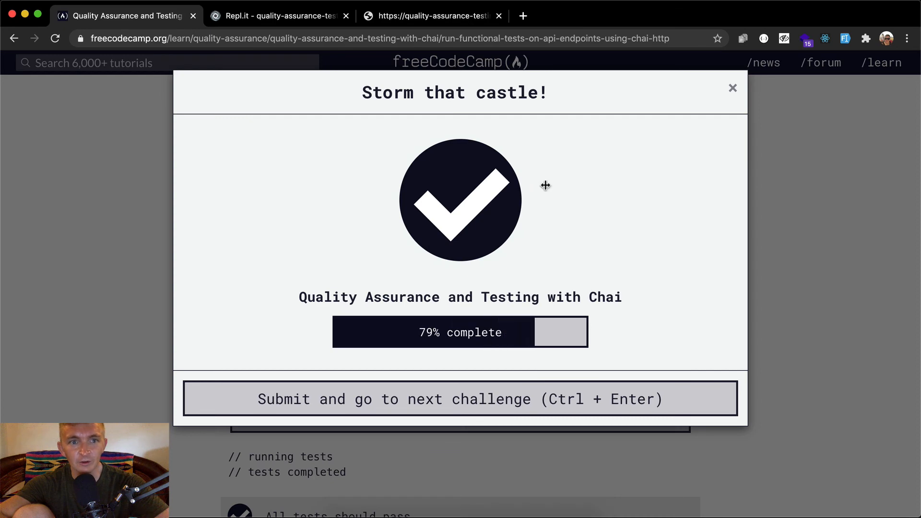
{"action": "left_click", "coordinate": [280, 16]}
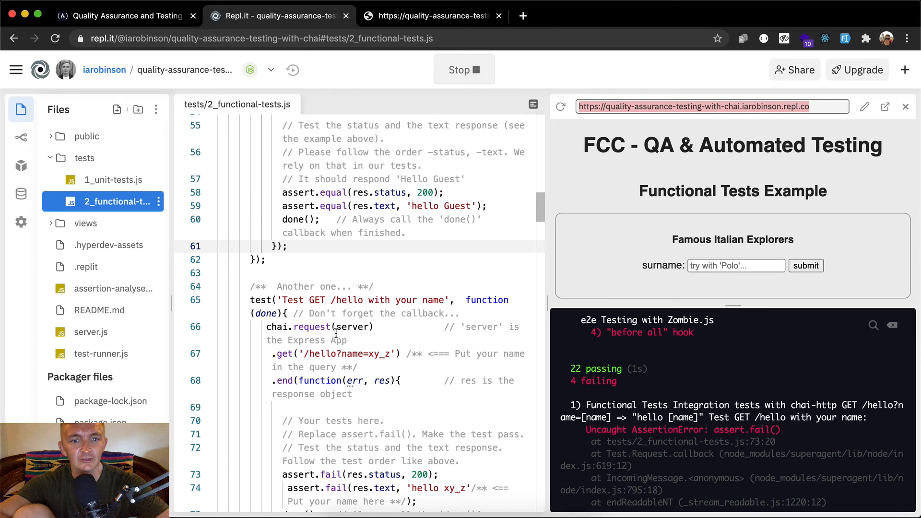
- Recheck the passing no-name /hello test against the live 'hello Guest' page by toggling tabs
{"action": "scroll", "scroll_direction": "up", "scroll_amount": 3}
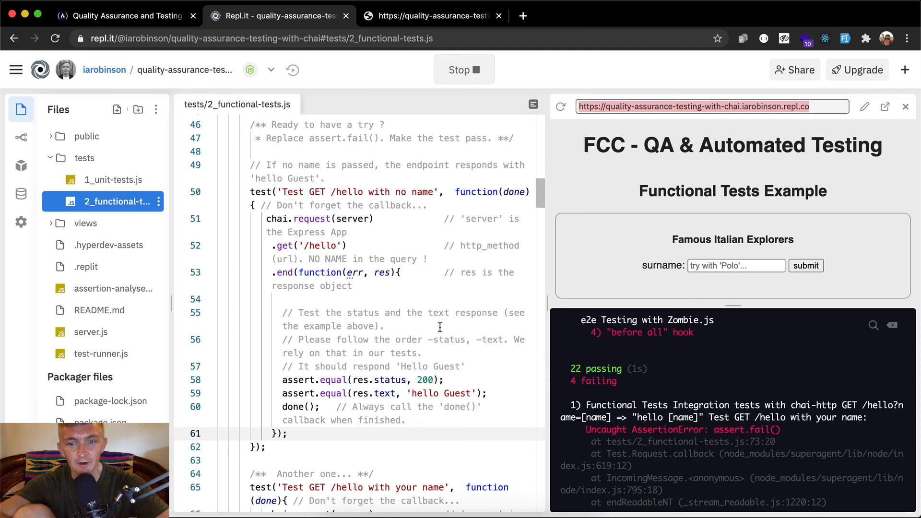
{"action": "left_click", "coordinate": [436, 15]}
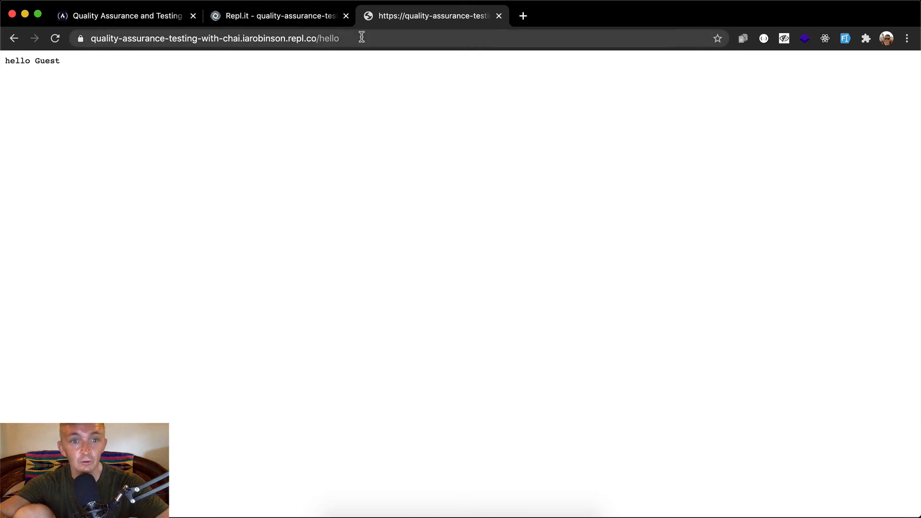
{"action": "mouse_move", "coordinate": [392, 53]}
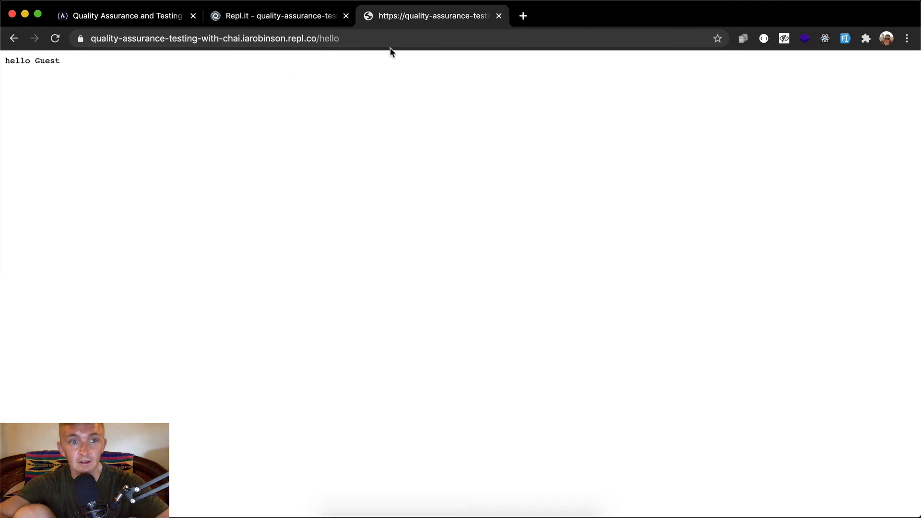
{"action": "left_click", "coordinate": [279, 15]}
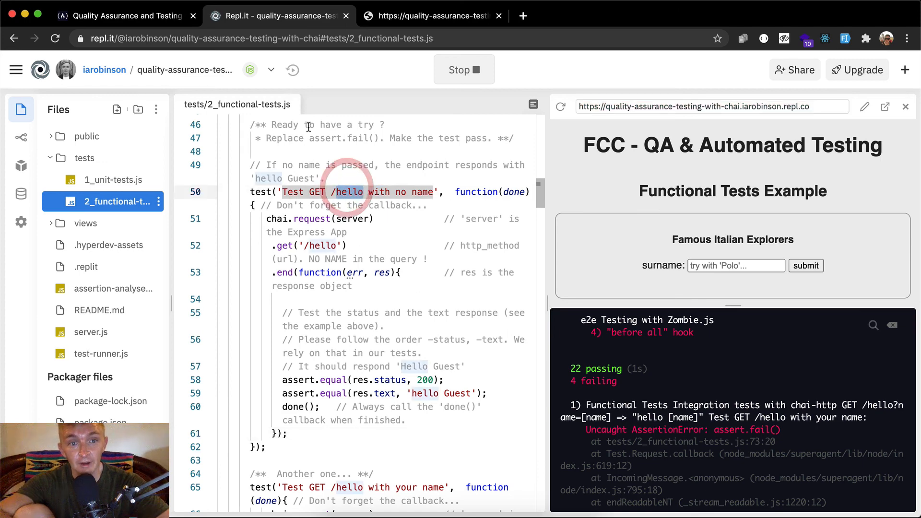
{"action": "left_click", "coordinate": [437, 16]}
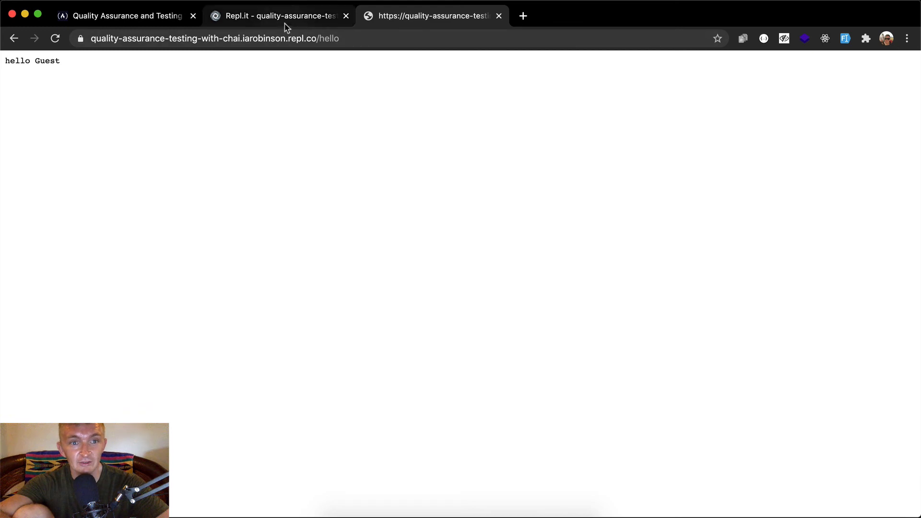
{"action": "left_click", "coordinate": [280, 15]}
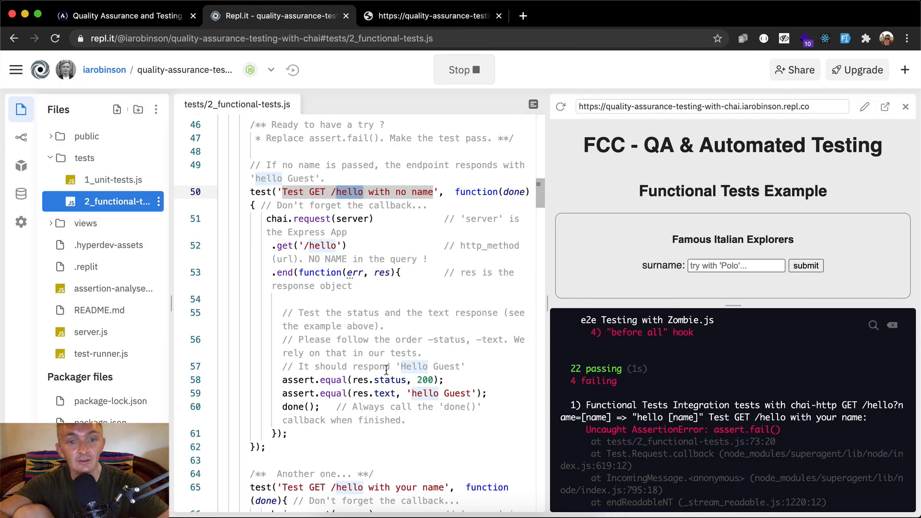
{"action": "mouse_move", "coordinate": [415, 156]}
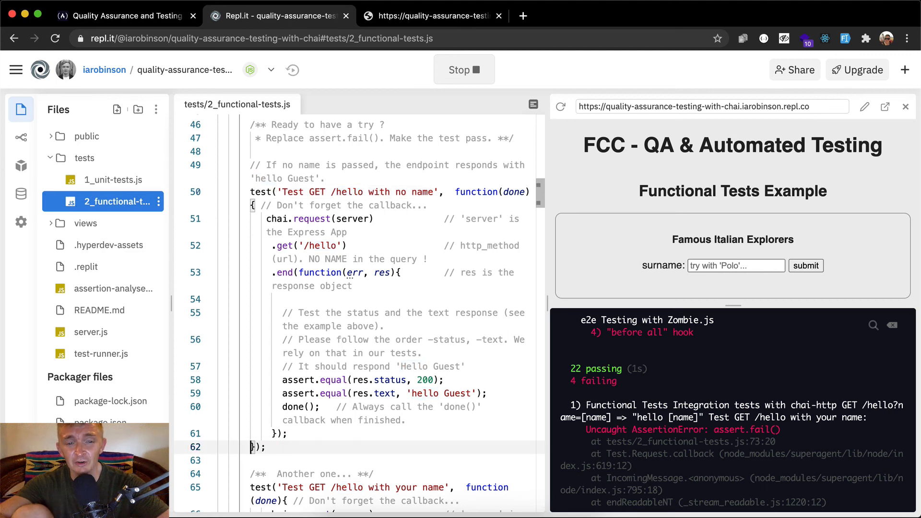
{"action": "mouse_move", "coordinate": [351, 333]}
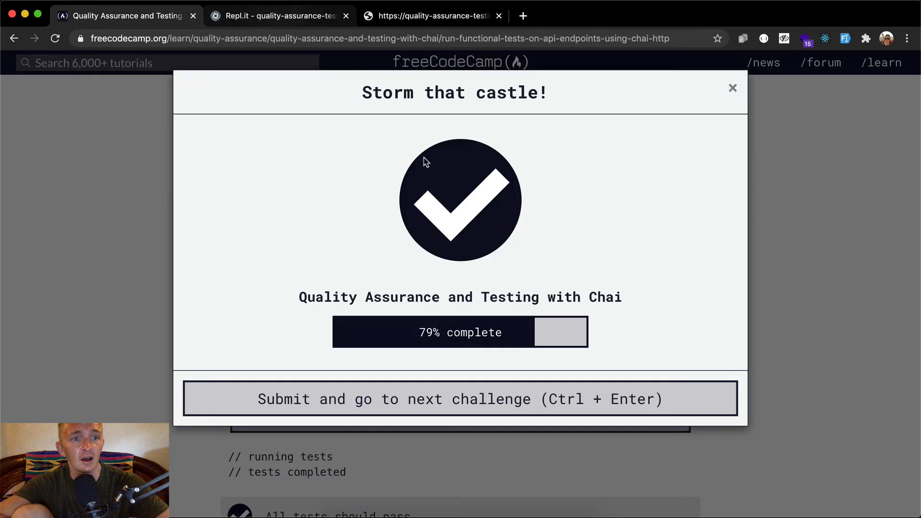
{"action": "mouse_move", "coordinate": [506, 207]}
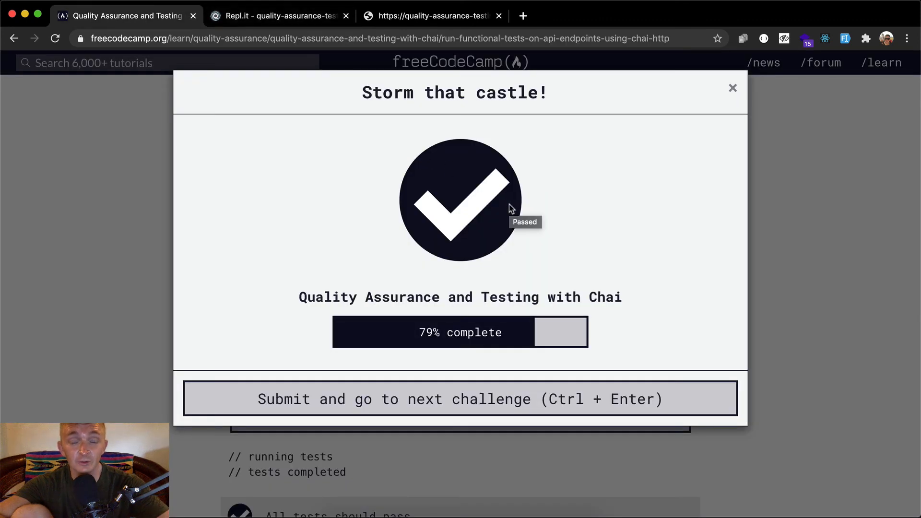